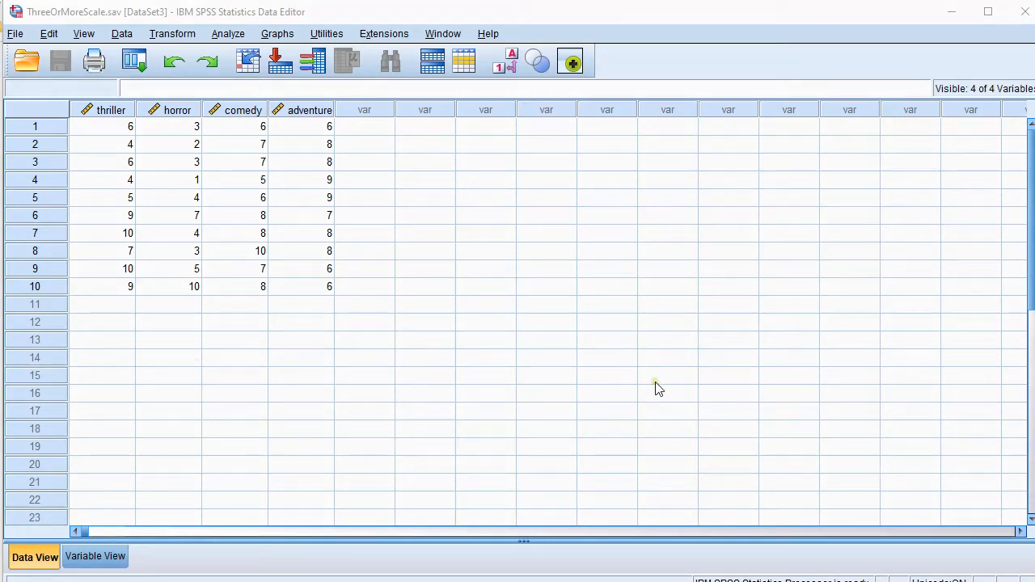
pyautogui.moveTo(882, 360)
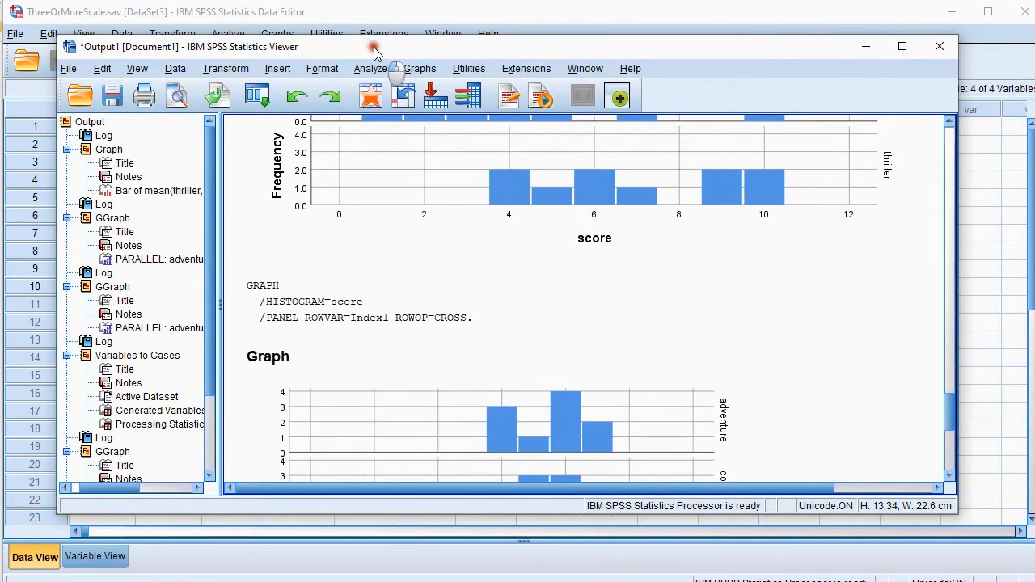
# - Save the data as ThreeOrMoreScaleLong.sav via Save As, replacing the existing file
pyautogui.scroll(-3)
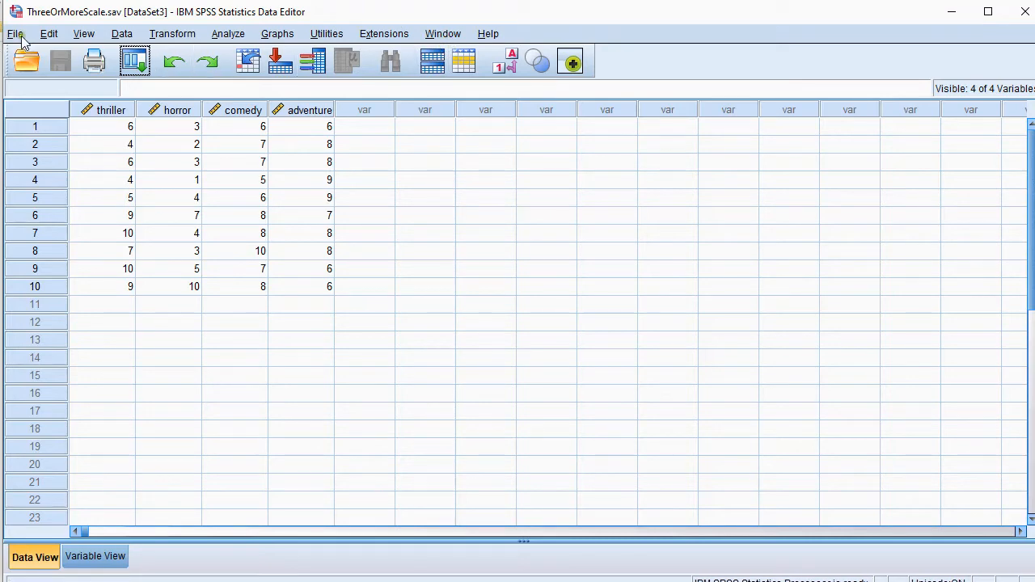
pyautogui.click(11, 34)
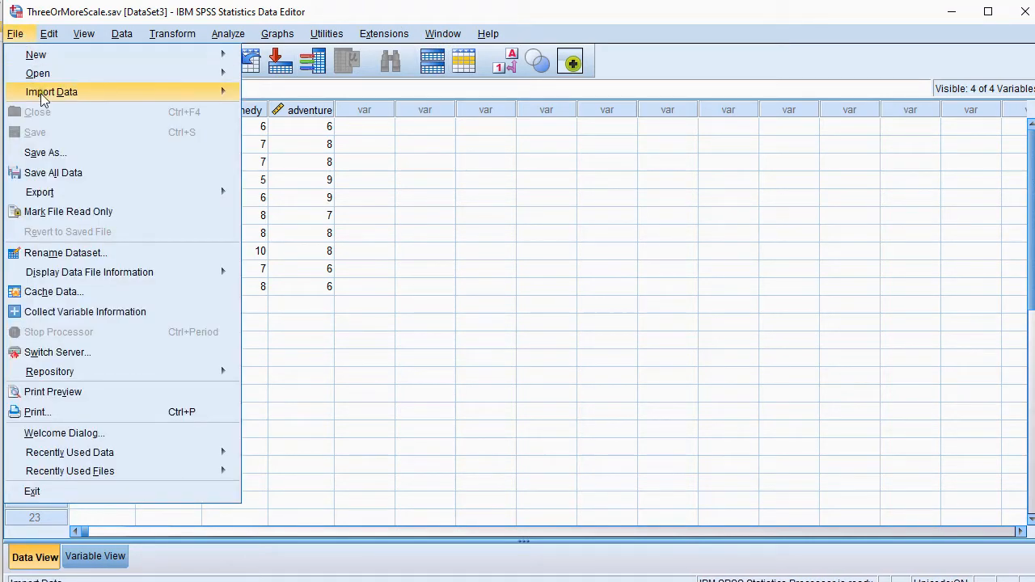
pyautogui.click(45, 152)
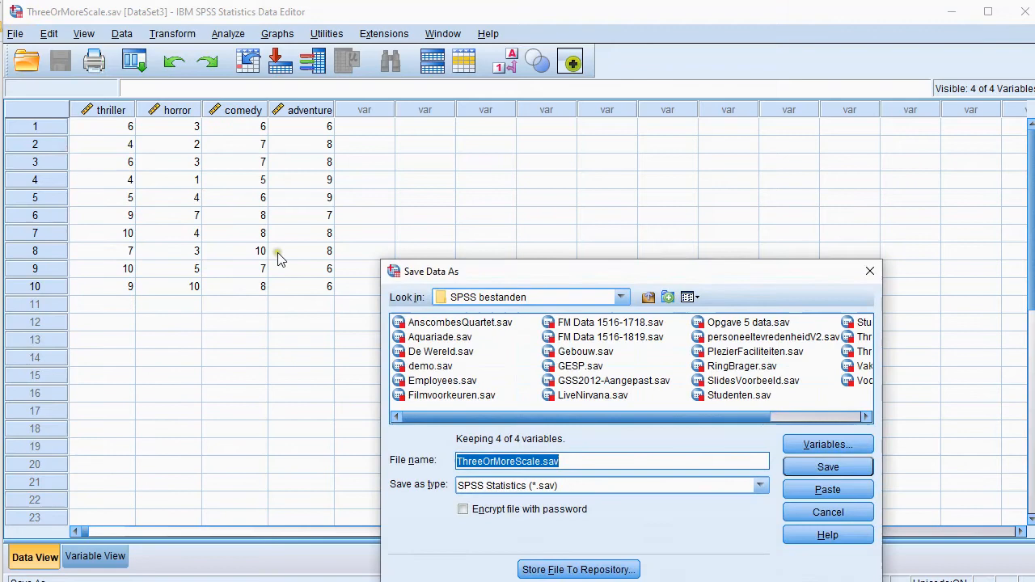
pyautogui.click(603, 461)
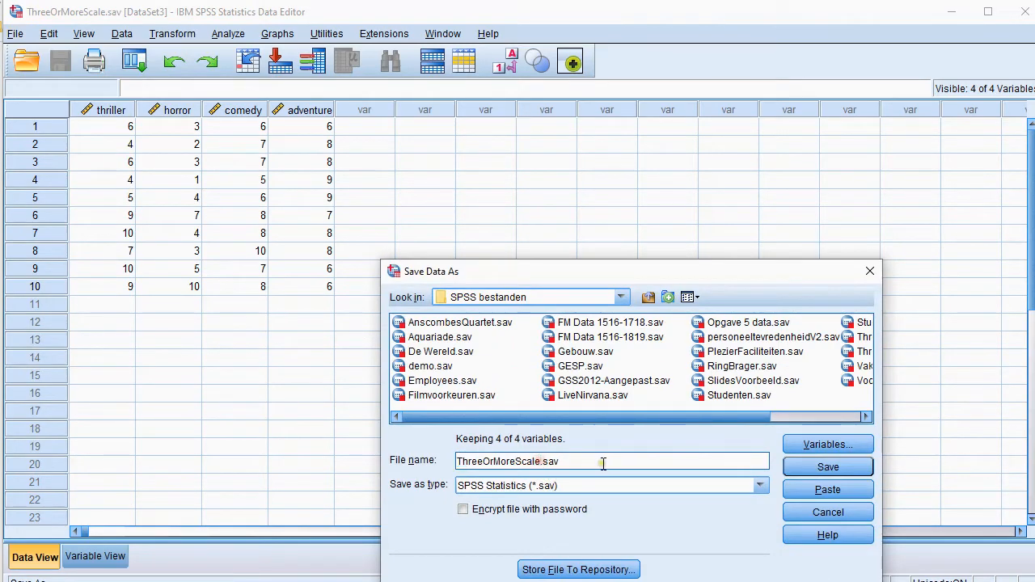
pyautogui.write('Long')
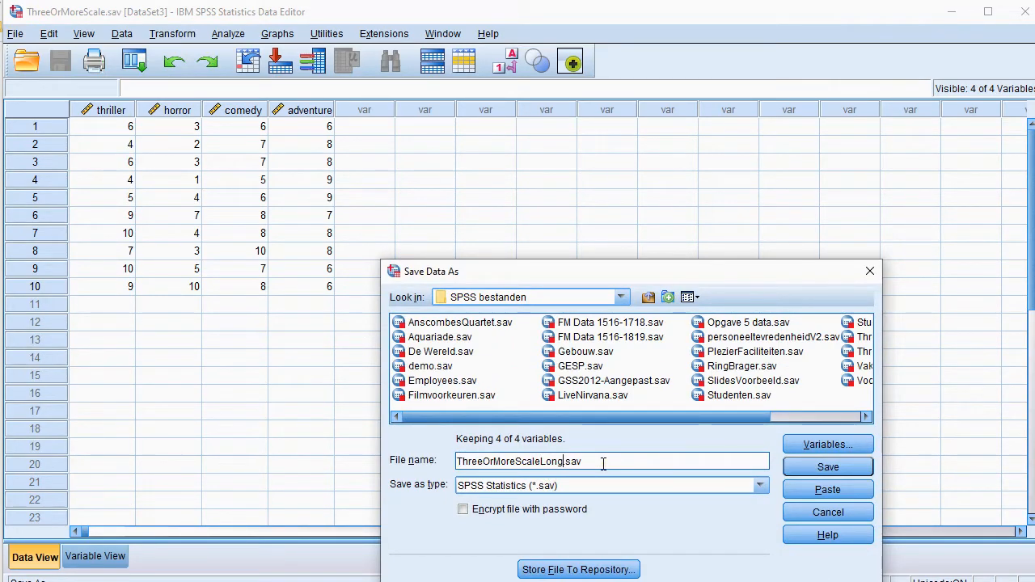
pyautogui.click(828, 467)
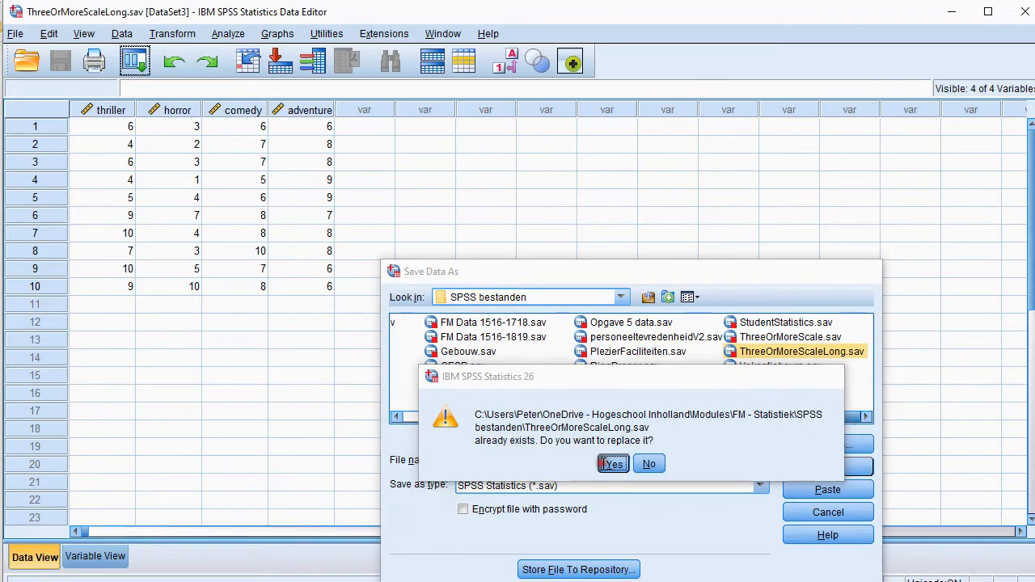
pyautogui.click(613, 463)
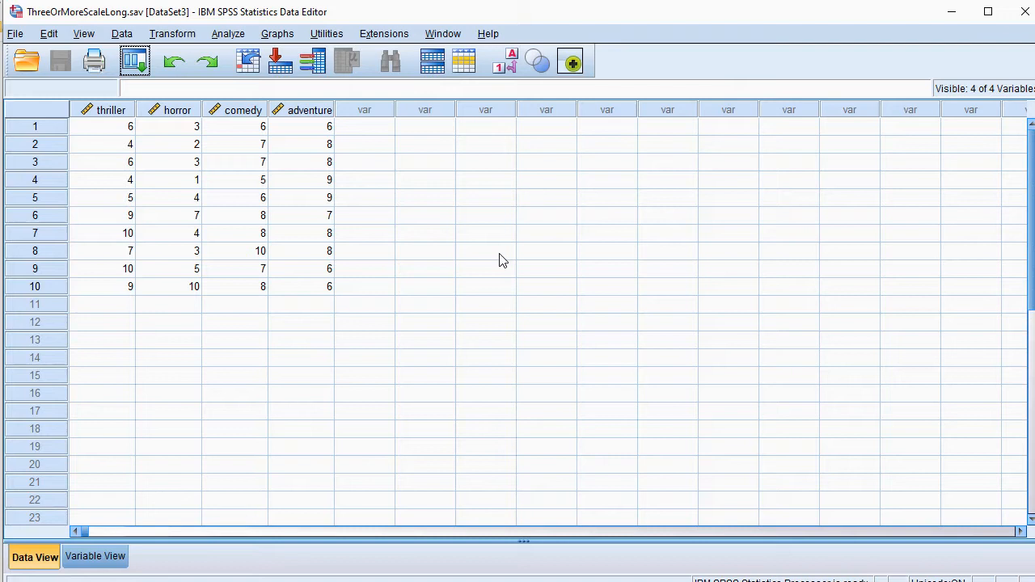
pyautogui.moveTo(584, 249)
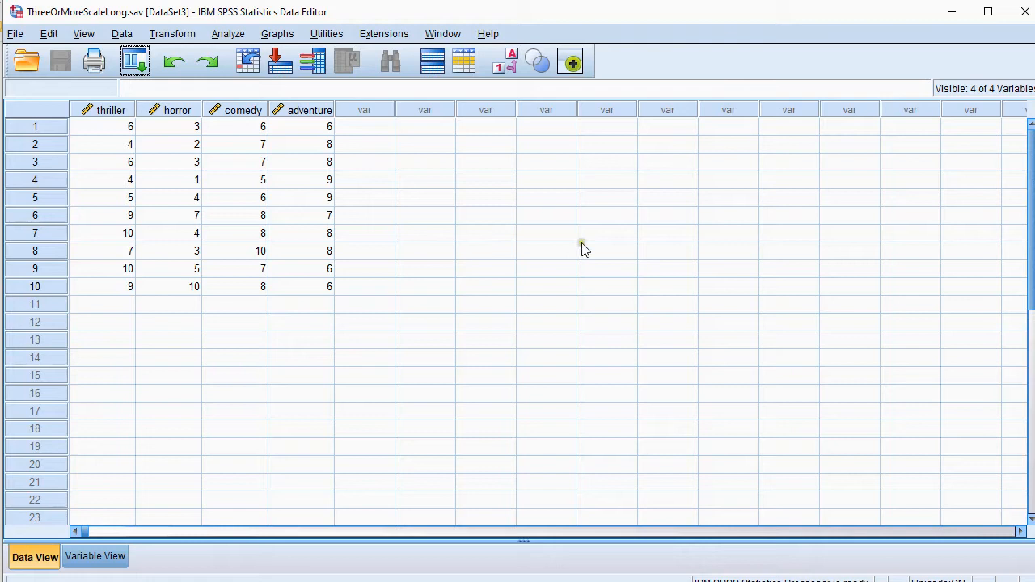
pyautogui.moveTo(105, 126)
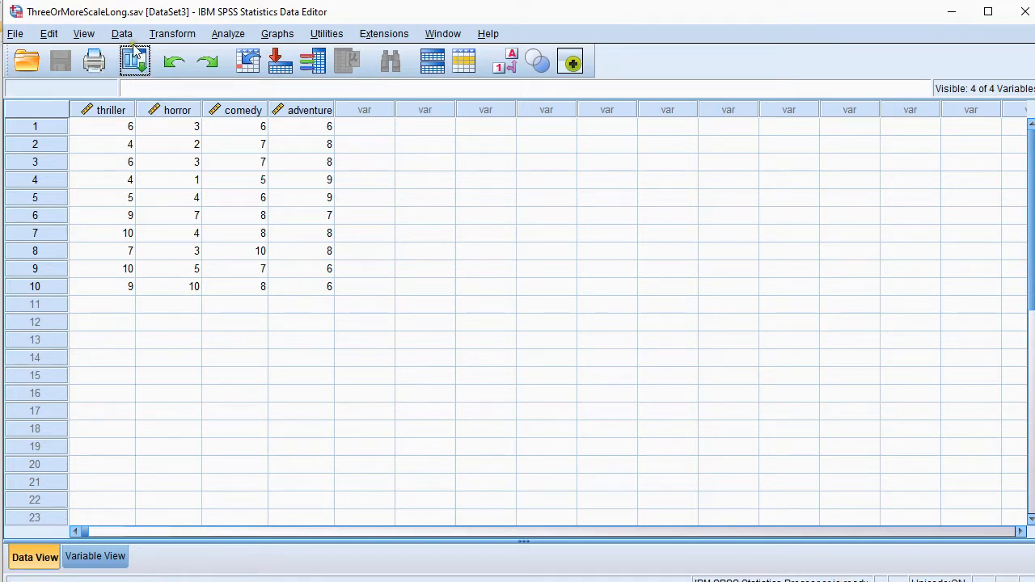
# - Start Restructure from variables to cases with a single variable group
pyautogui.click(123, 34)
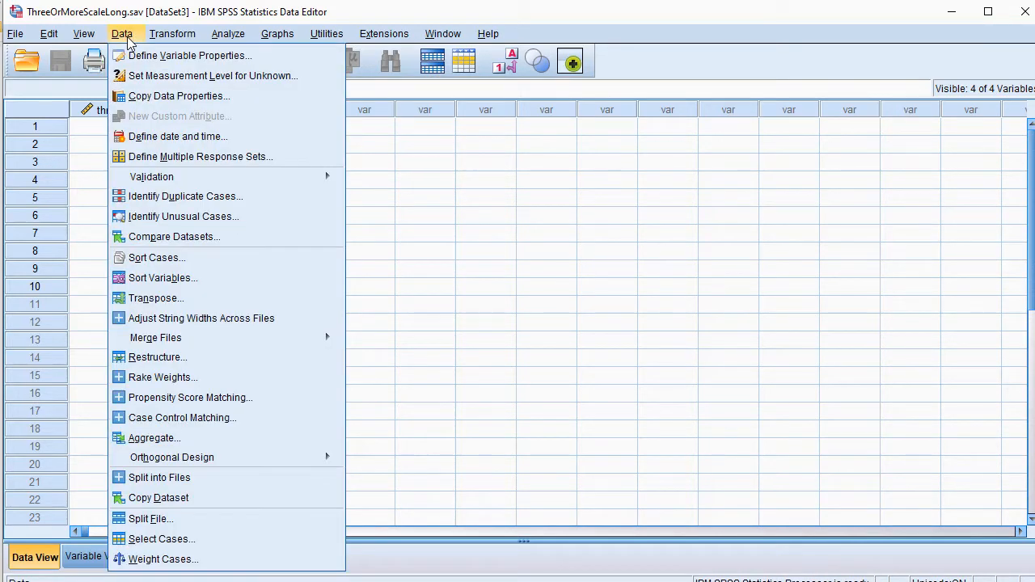
pyautogui.click(157, 356)
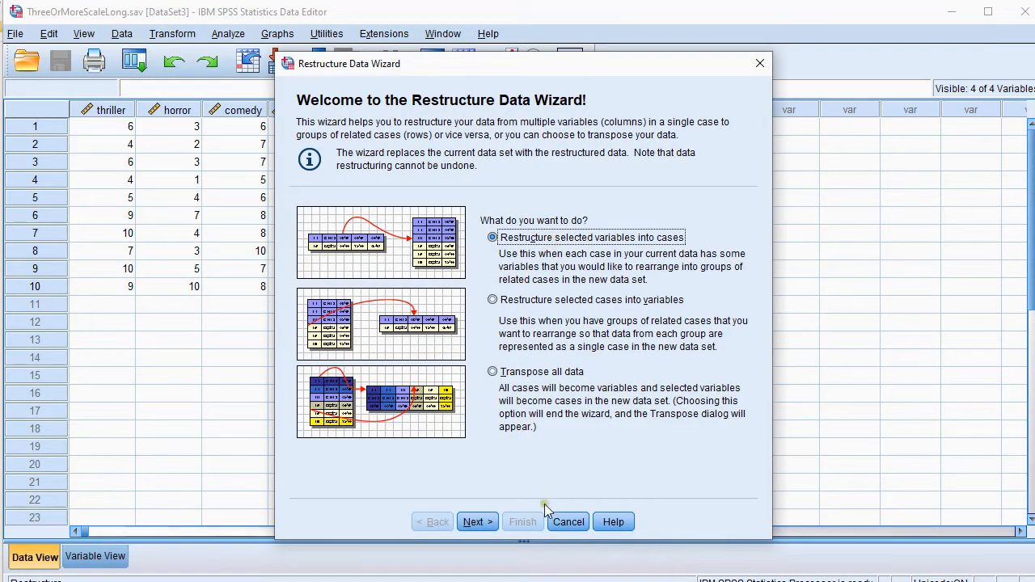
pyautogui.click(477, 521)
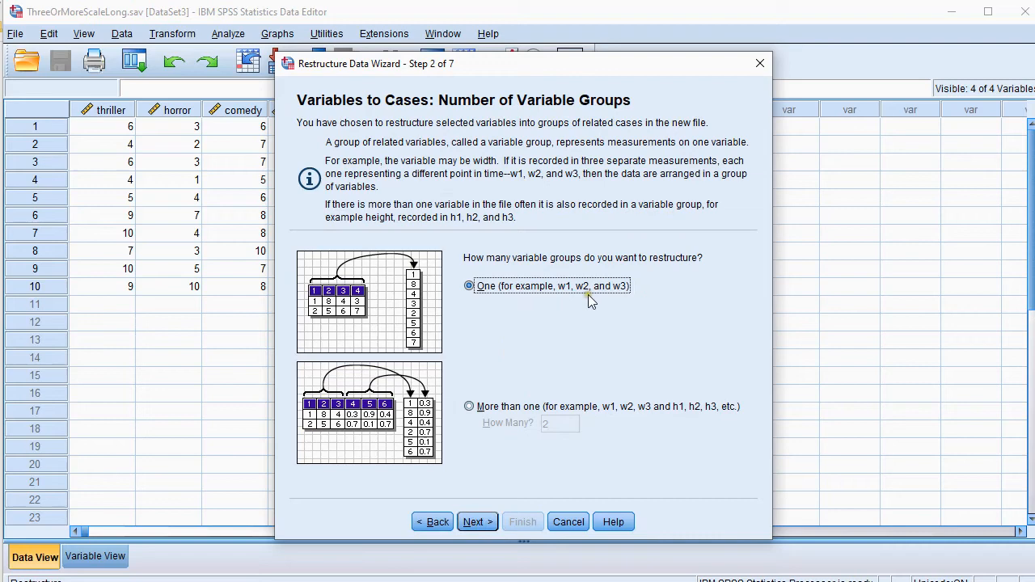
pyautogui.click(477, 522)
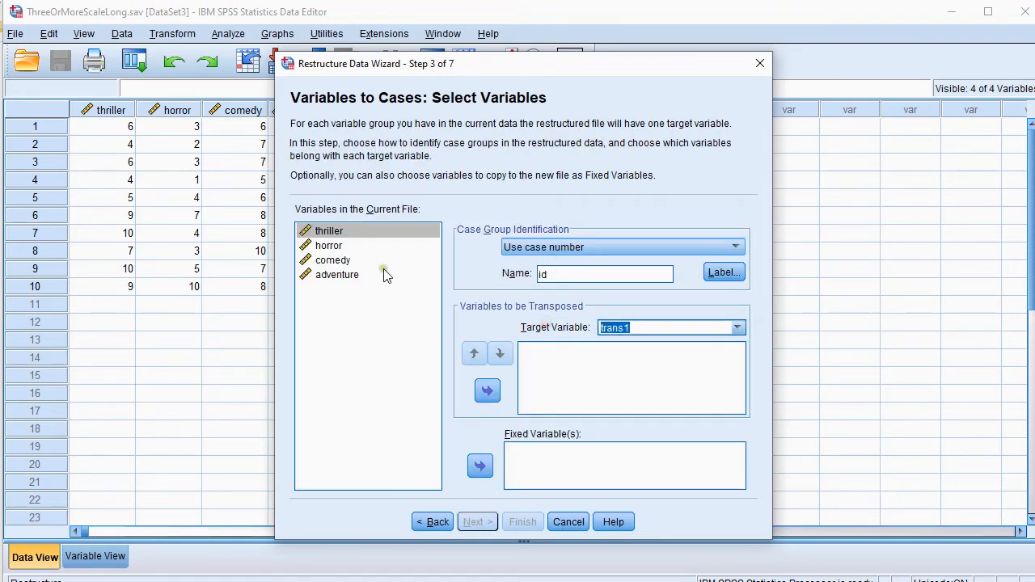
# - Transpose thriller through adventure into one target variable named genre
pyautogui.click(336, 274)
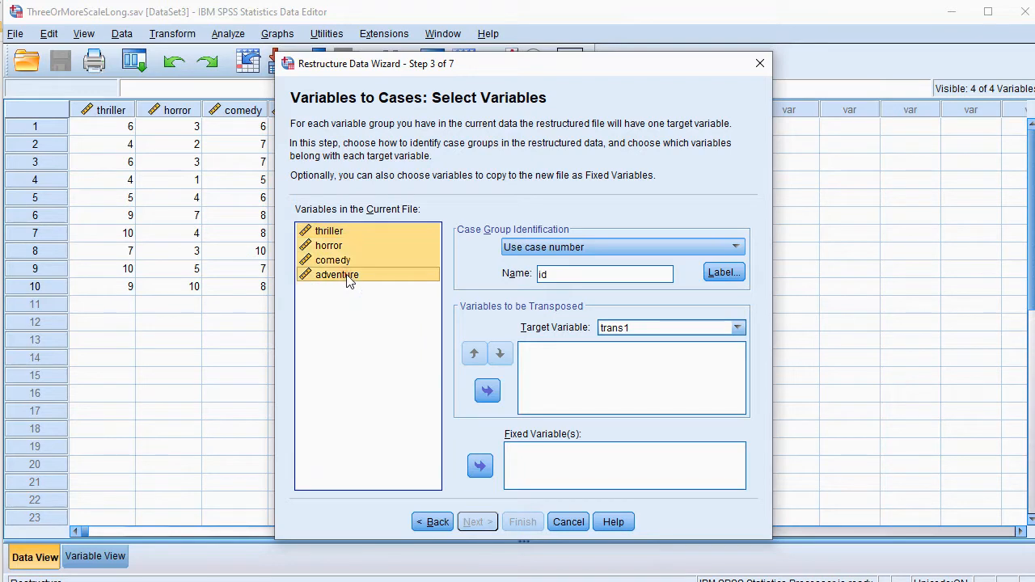
pyautogui.click(487, 390)
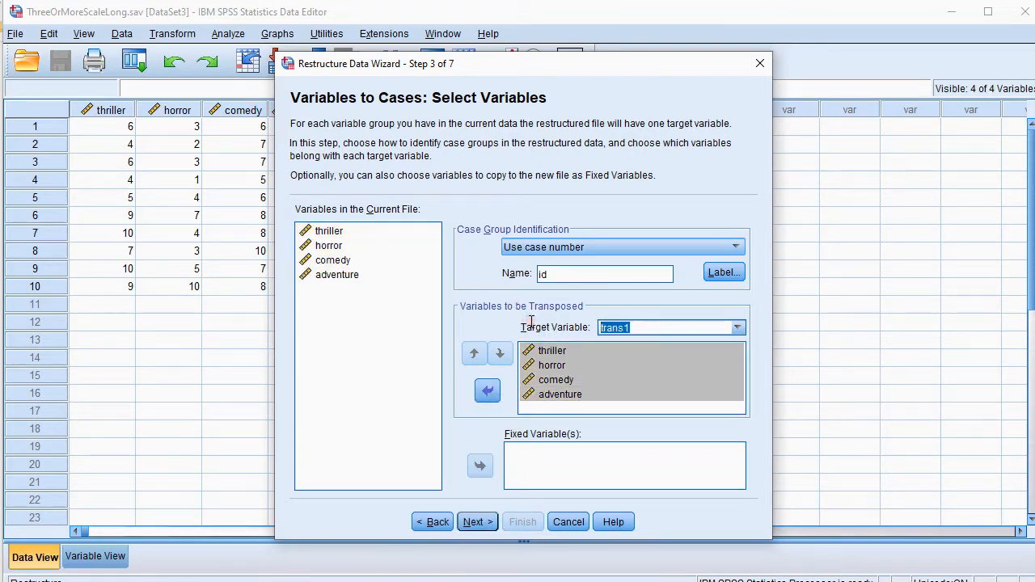
pyautogui.write('genre')
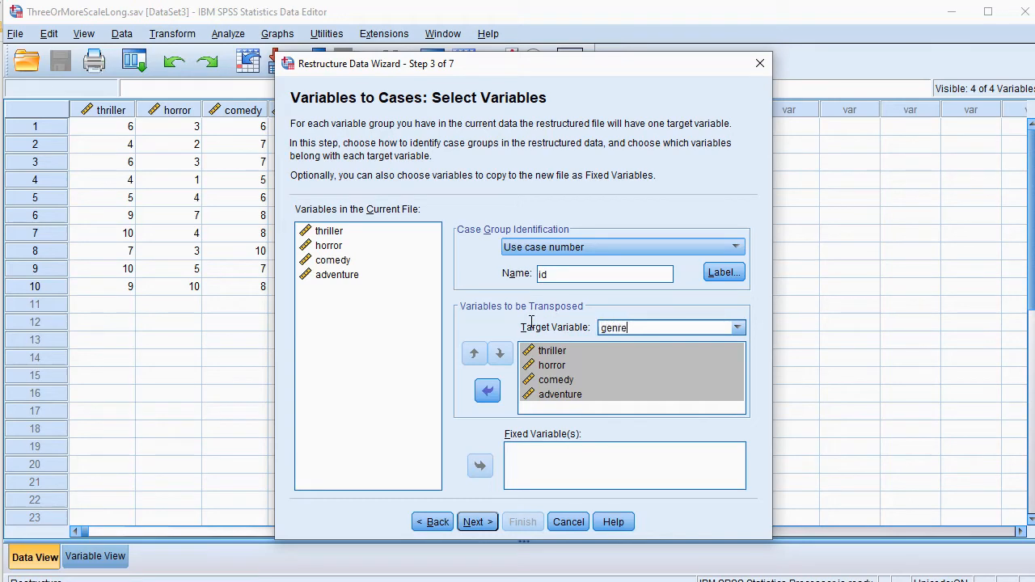
pyautogui.moveTo(480, 466)
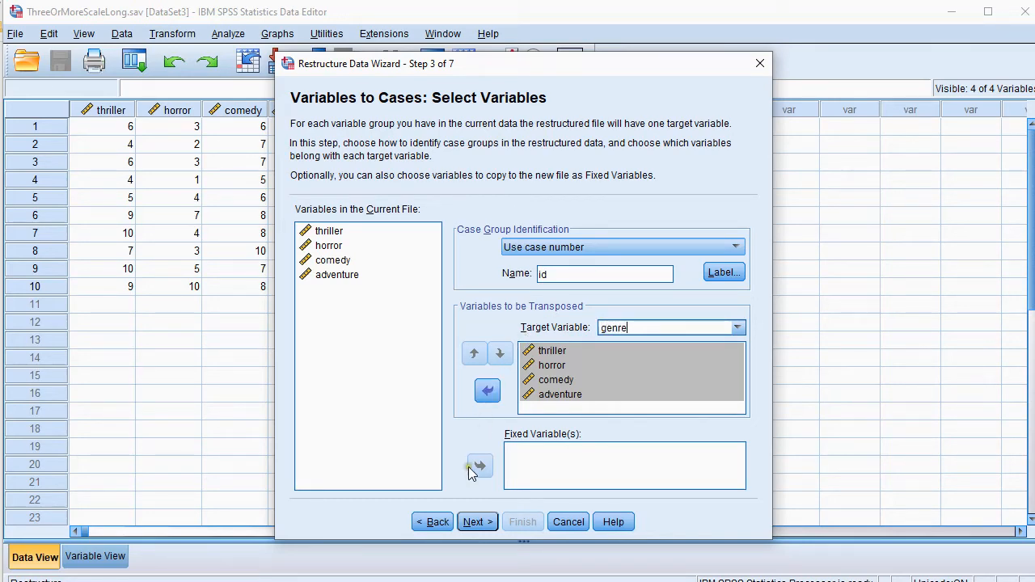
pyautogui.click(478, 521)
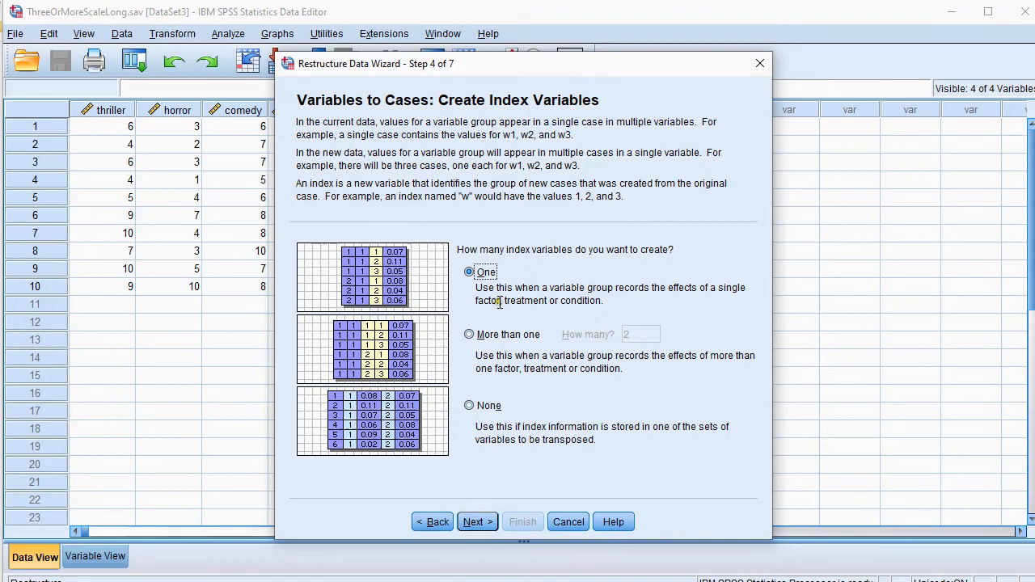
# - Finish the restructure with one index using variable names as values, acknowledging the sets warning
pyautogui.click(477, 521)
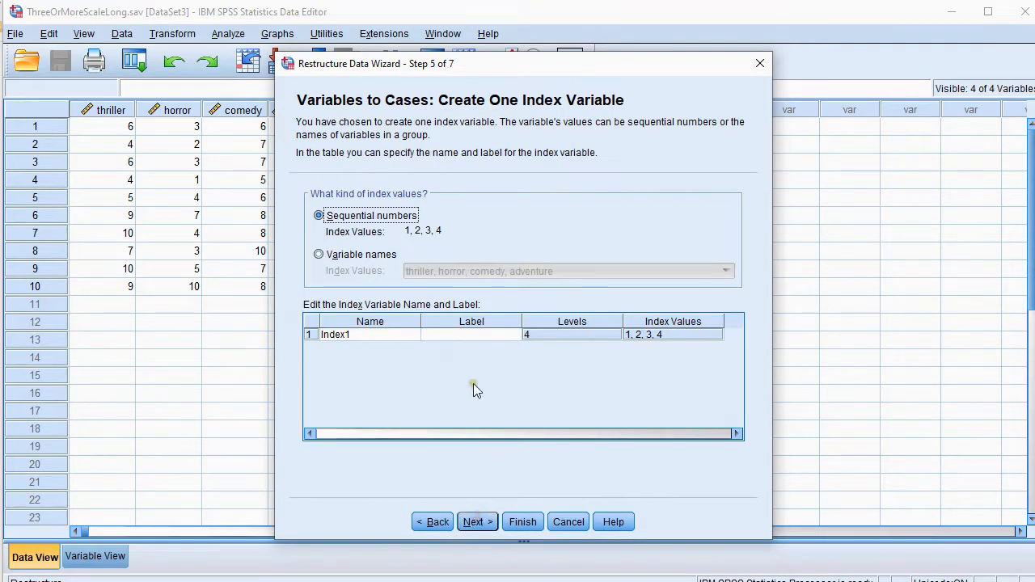
pyautogui.click(318, 254)
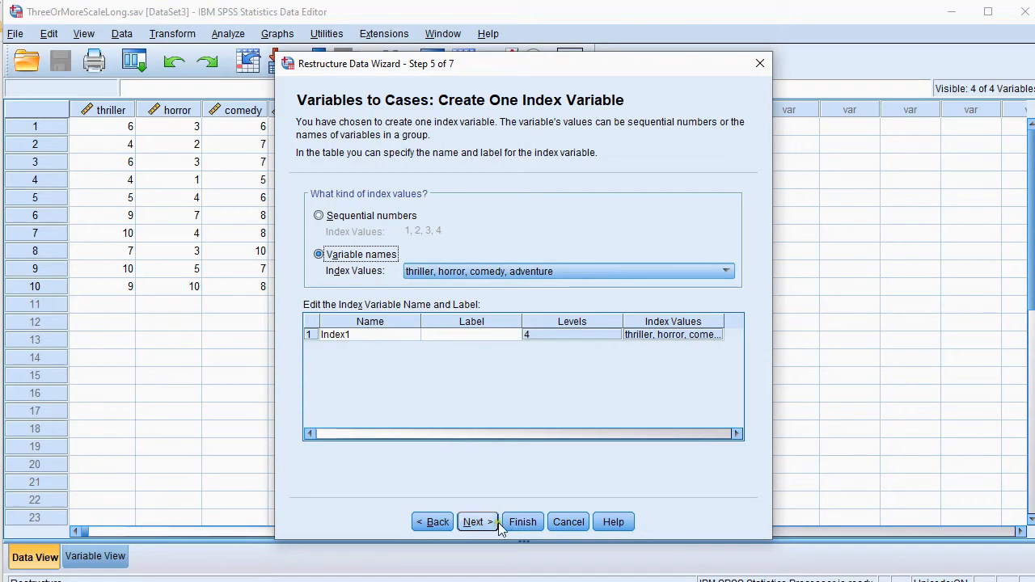
pyautogui.click(476, 521)
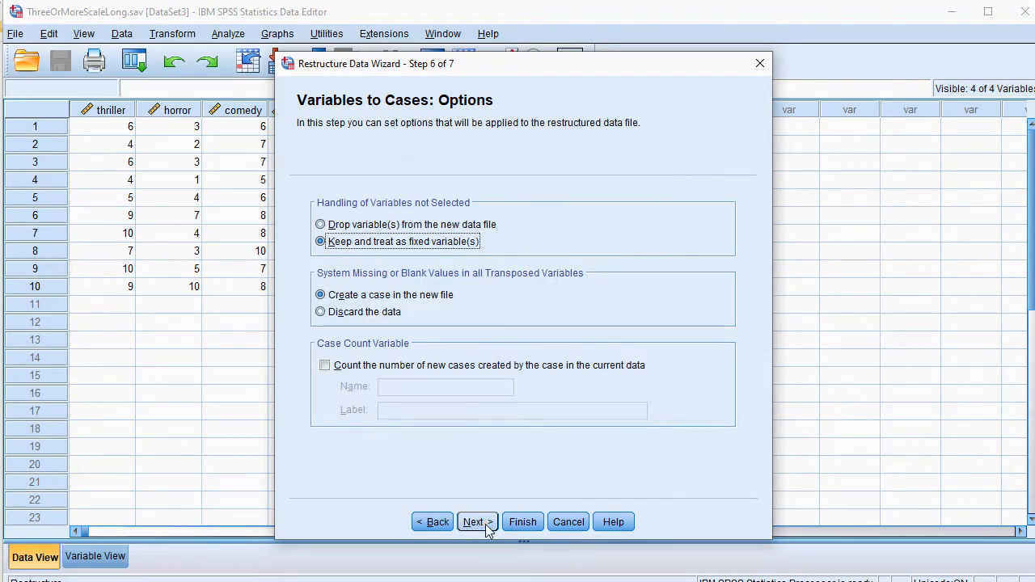
pyautogui.click(474, 522)
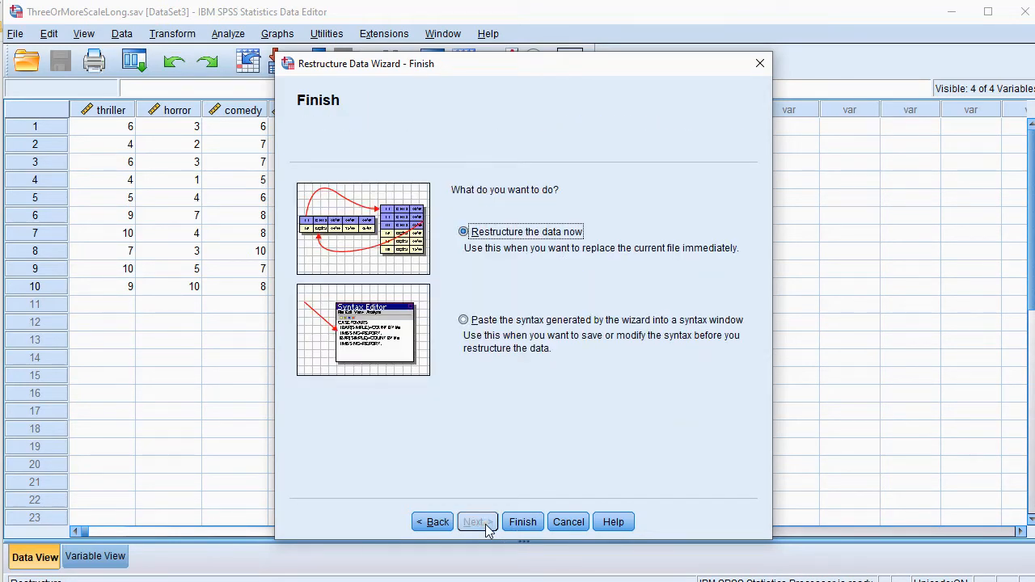
pyautogui.click(522, 522)
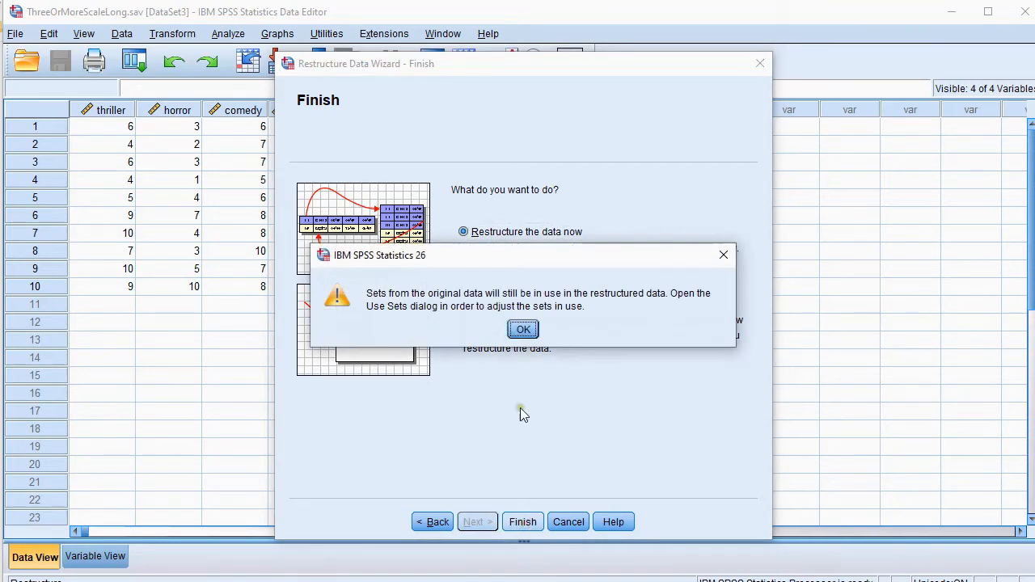
pyautogui.click(523, 329)
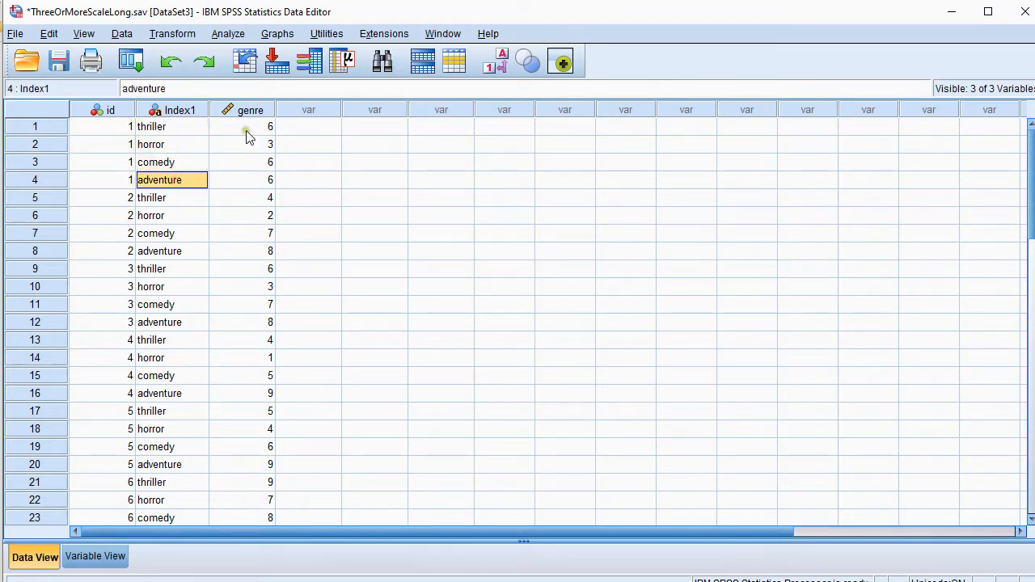
pyautogui.click(243, 109)
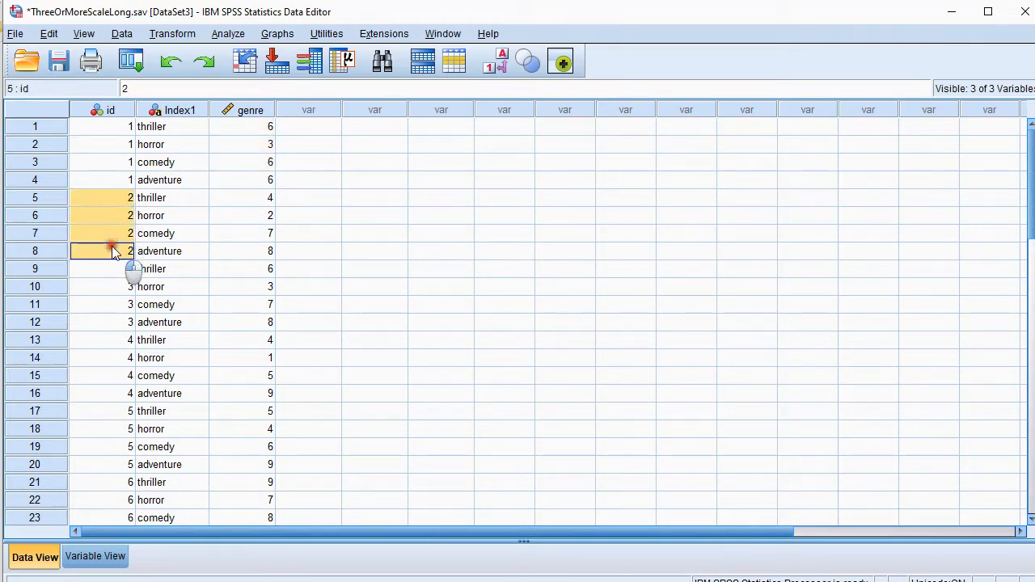
pyautogui.click(159, 251)
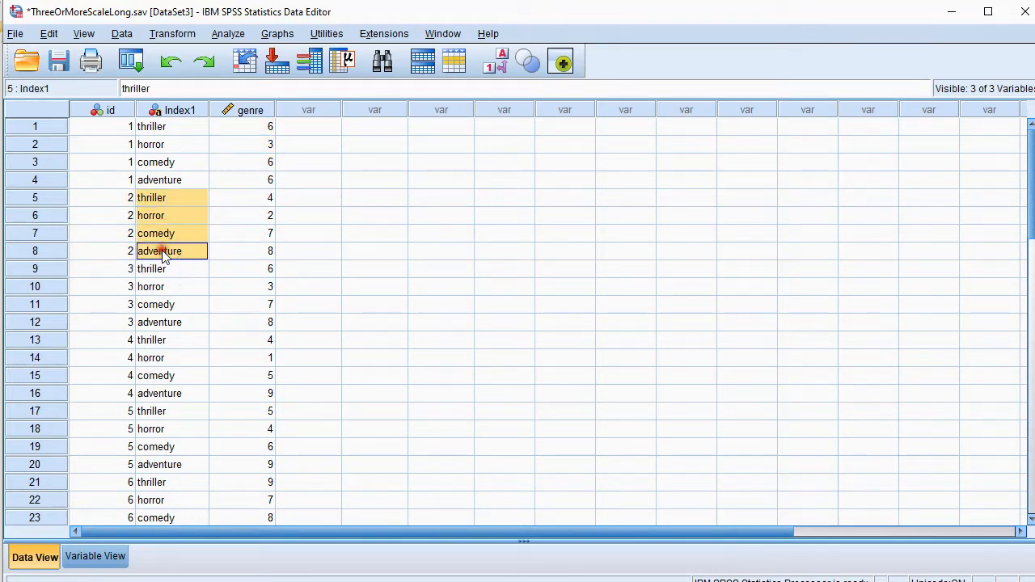
pyautogui.click(241, 250)
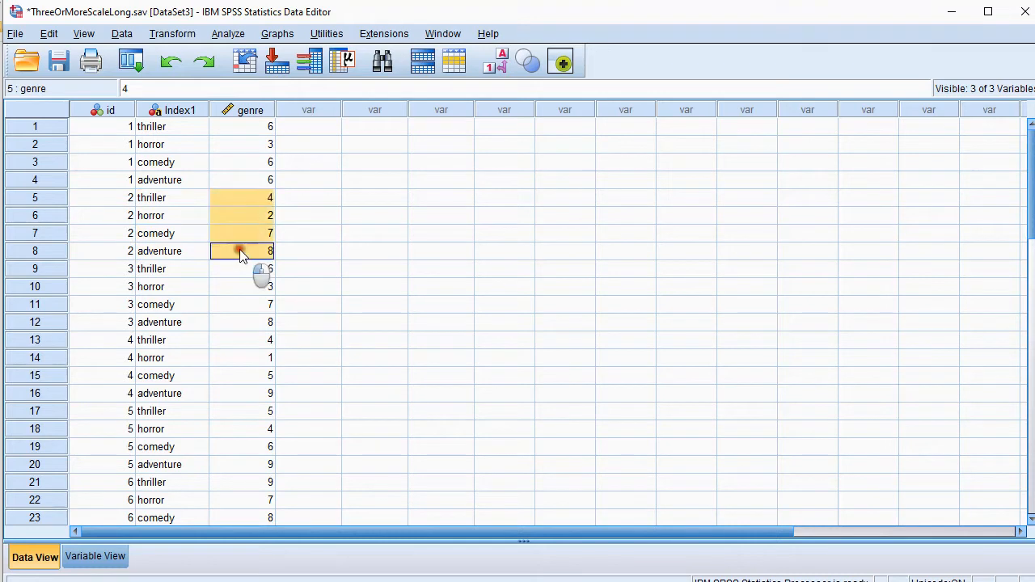
pyautogui.click(171, 197)
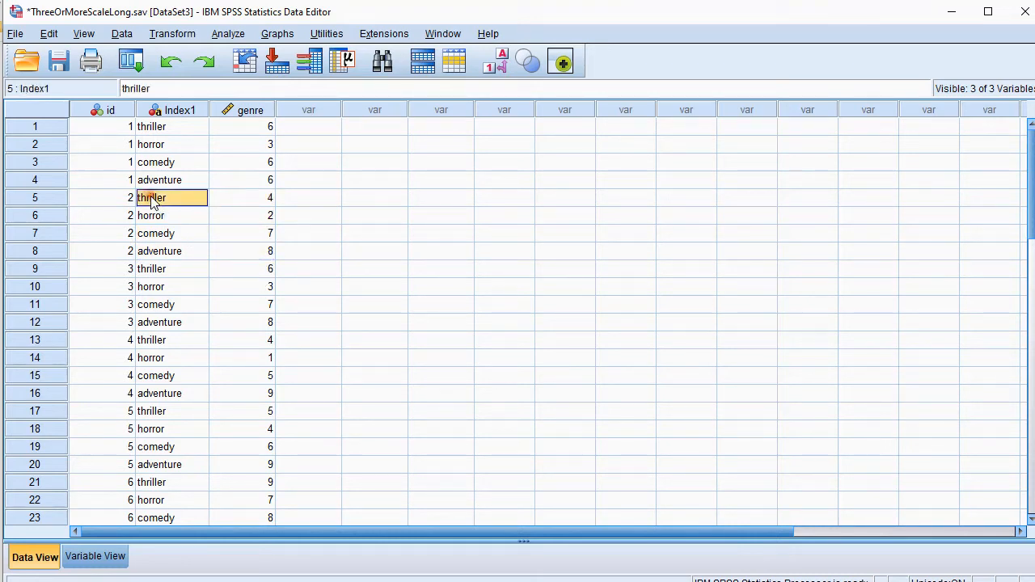
pyautogui.moveTo(227, 179)
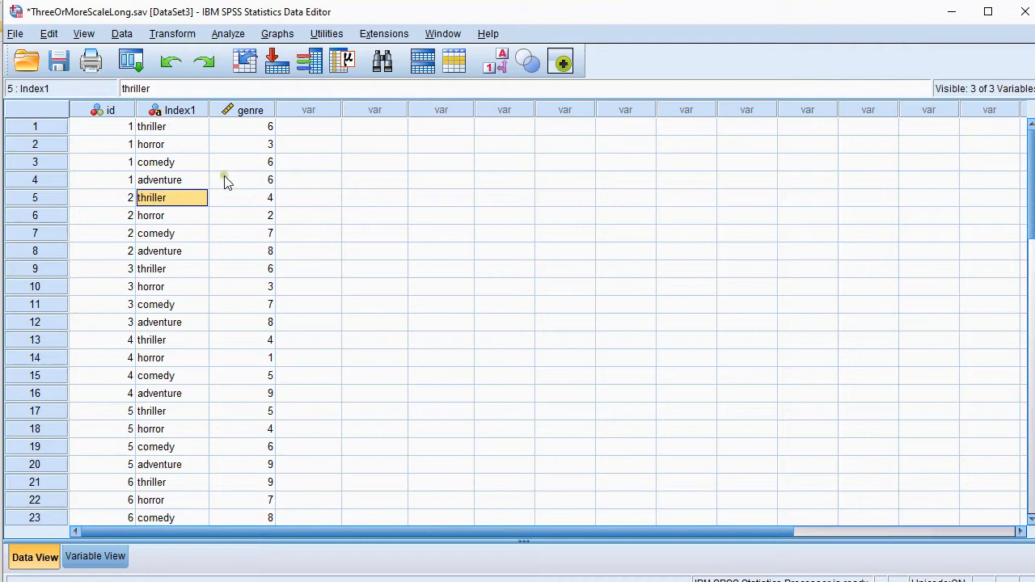
# - Show the Graphs menu with its Legacy Dialogs chart types
pyautogui.click(278, 33)
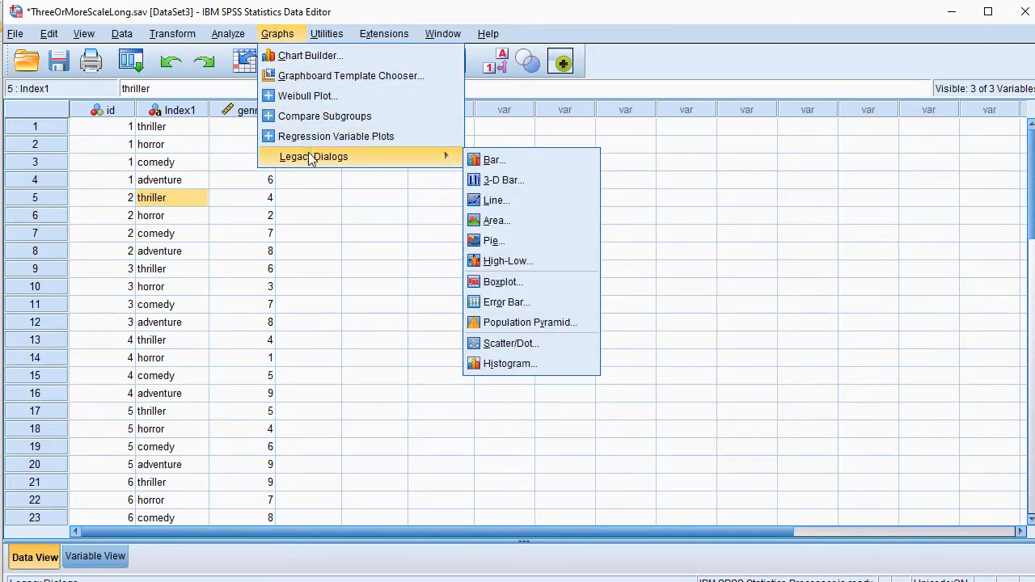
pyautogui.moveTo(527, 206)
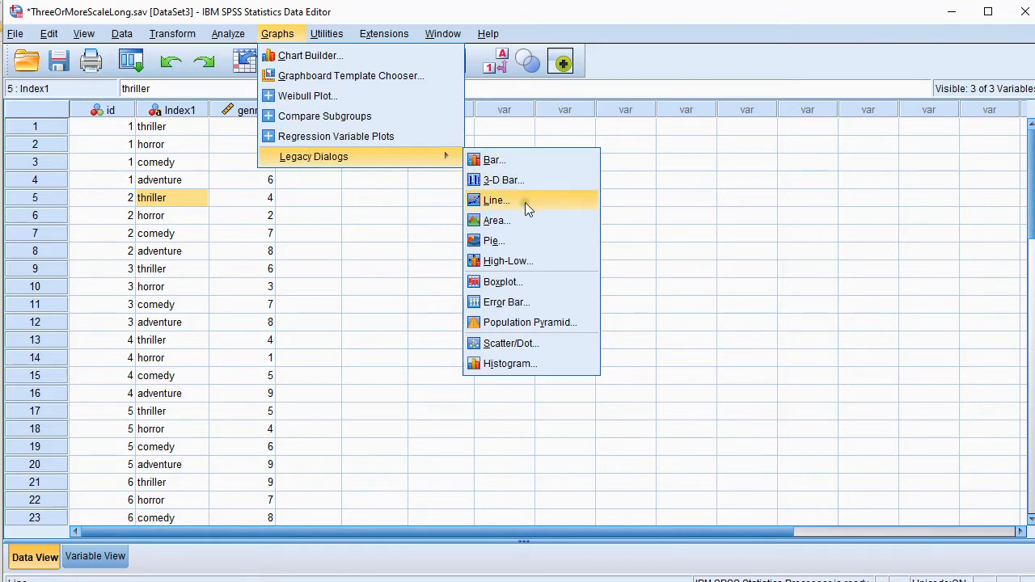
# - Run a legacy histogram of genre panelled by rows on Index1
pyautogui.click(509, 364)
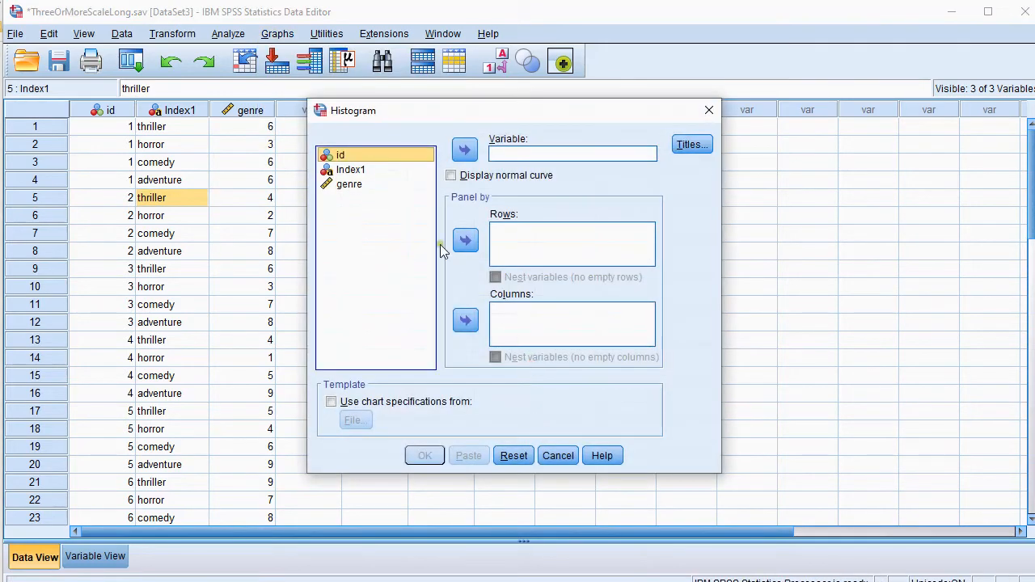
pyautogui.click(349, 183)
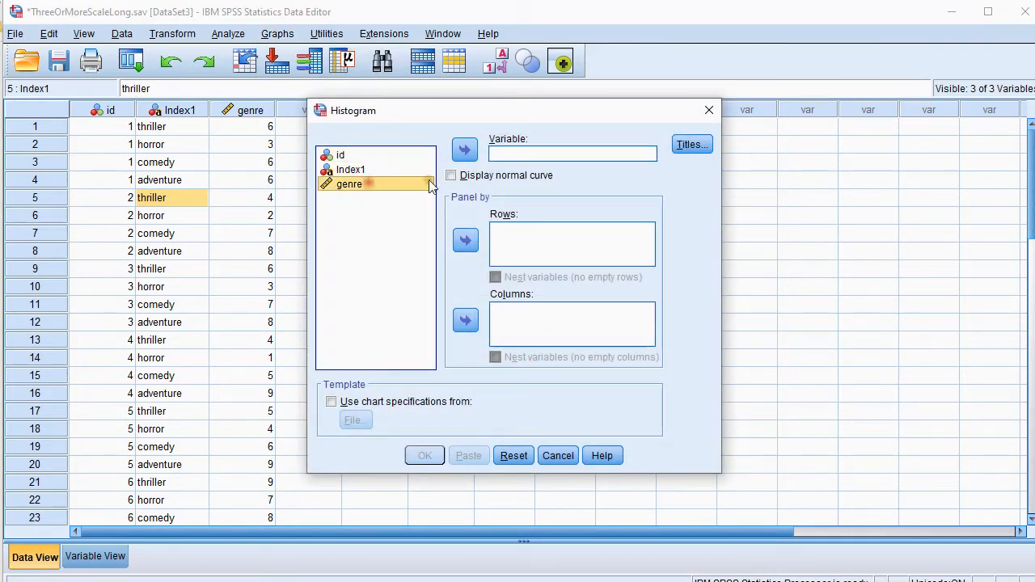
pyautogui.click(464, 150)
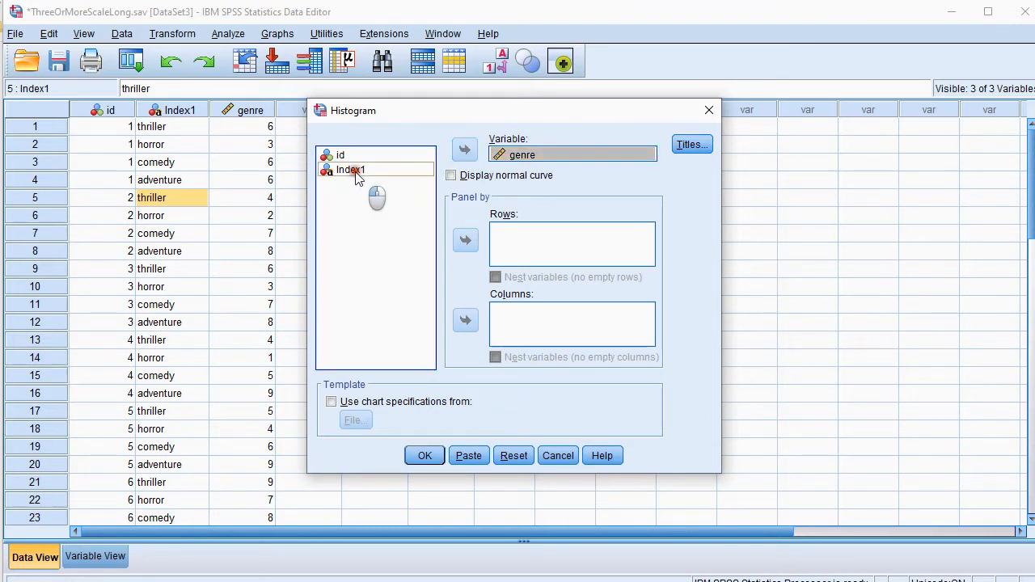
pyautogui.click(353, 169)
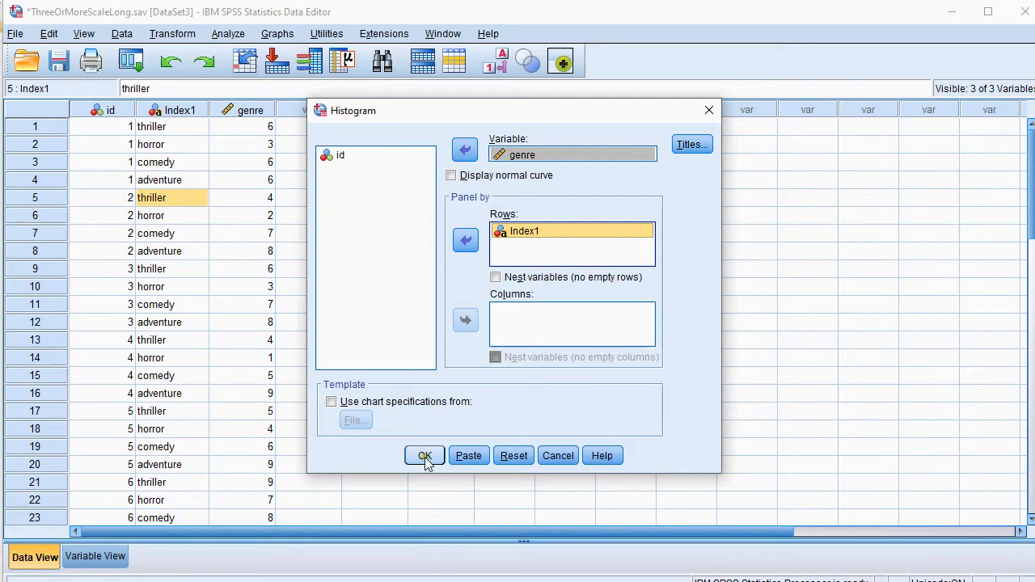
pyautogui.click(423, 455)
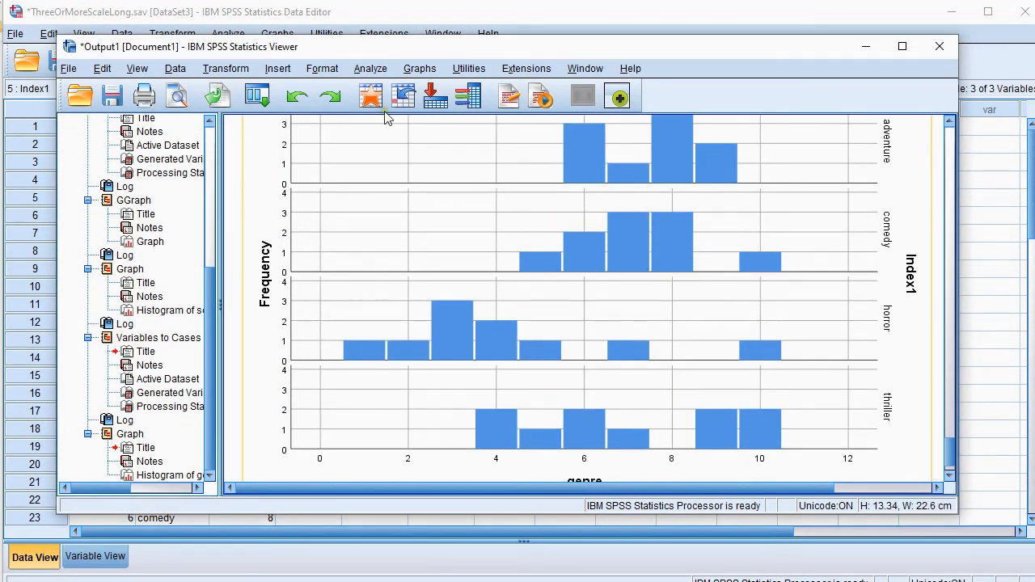
# - Launch Chart Builder from the Viewer's Graphs menu
pyautogui.click(370, 68)
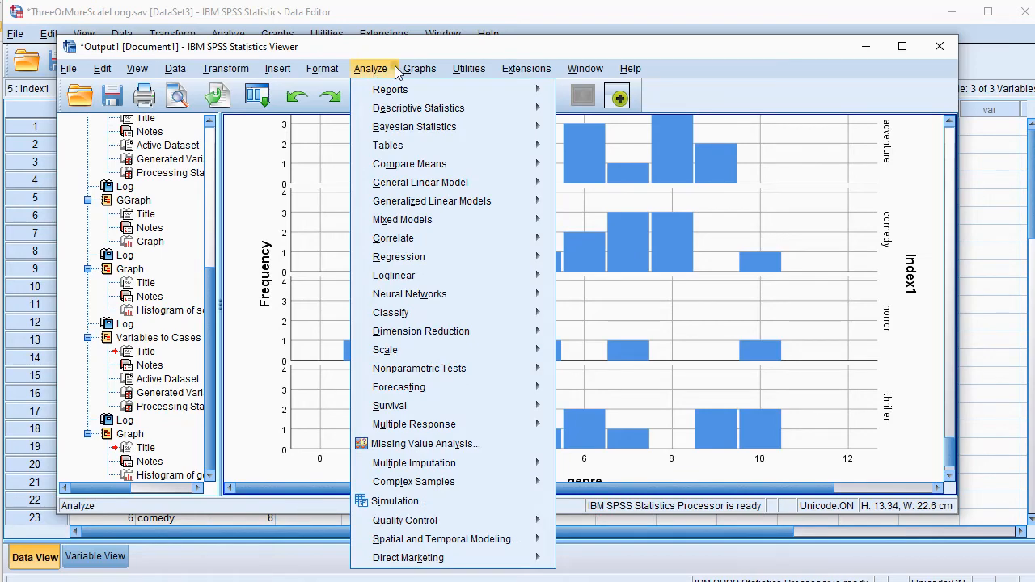
pyautogui.click(419, 68)
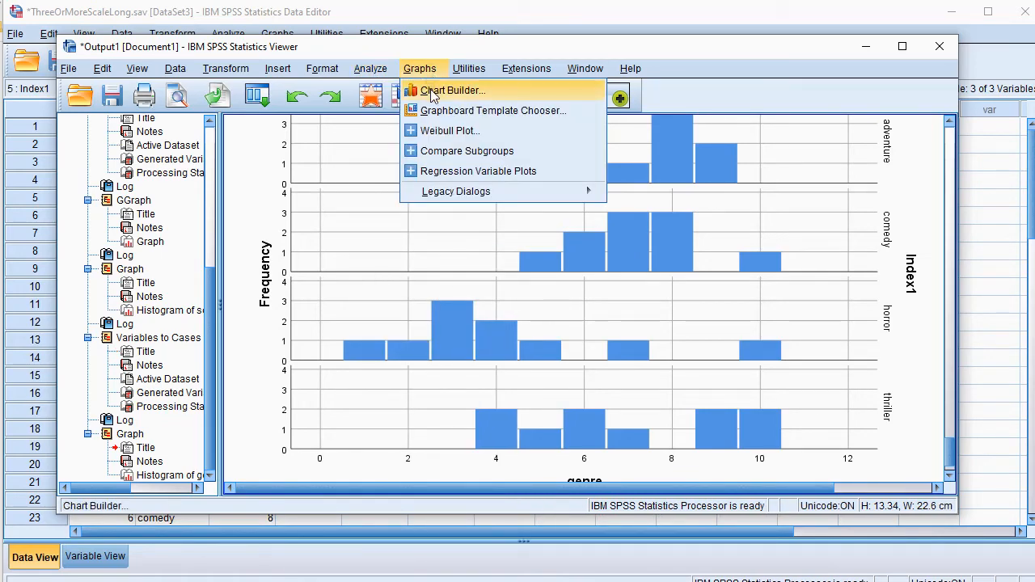
pyautogui.click(452, 90)
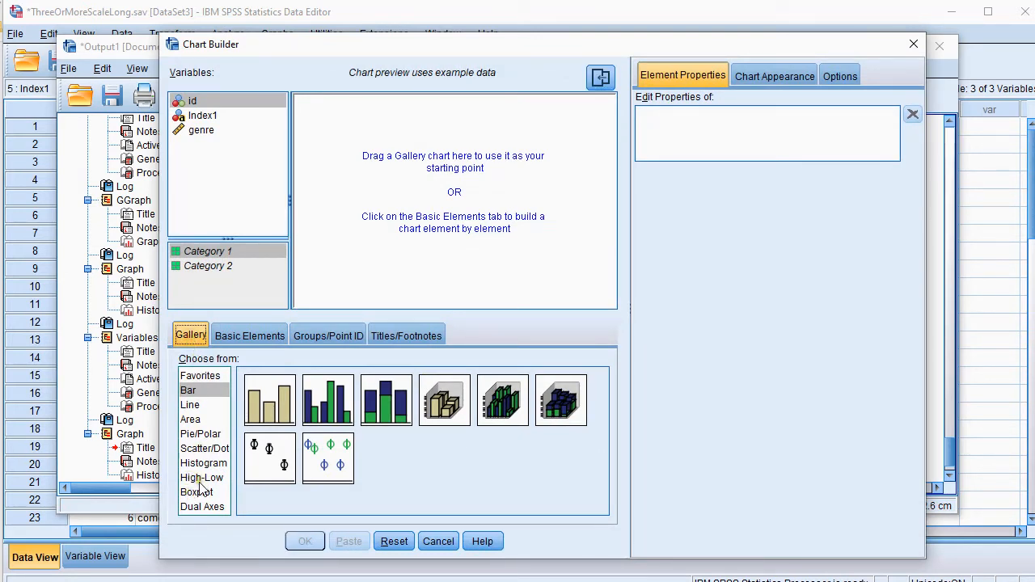
# - Place a Simple Histogram on the canvas with genre on the X-axis
pyautogui.click(203, 462)
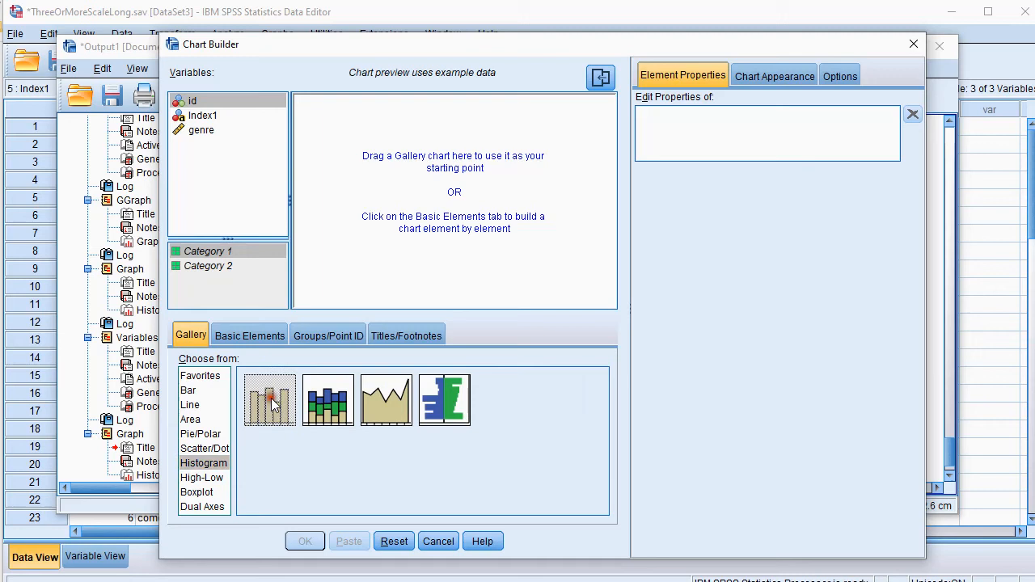
pyautogui.moveTo(270, 399); pyautogui.dragTo(457, 199)
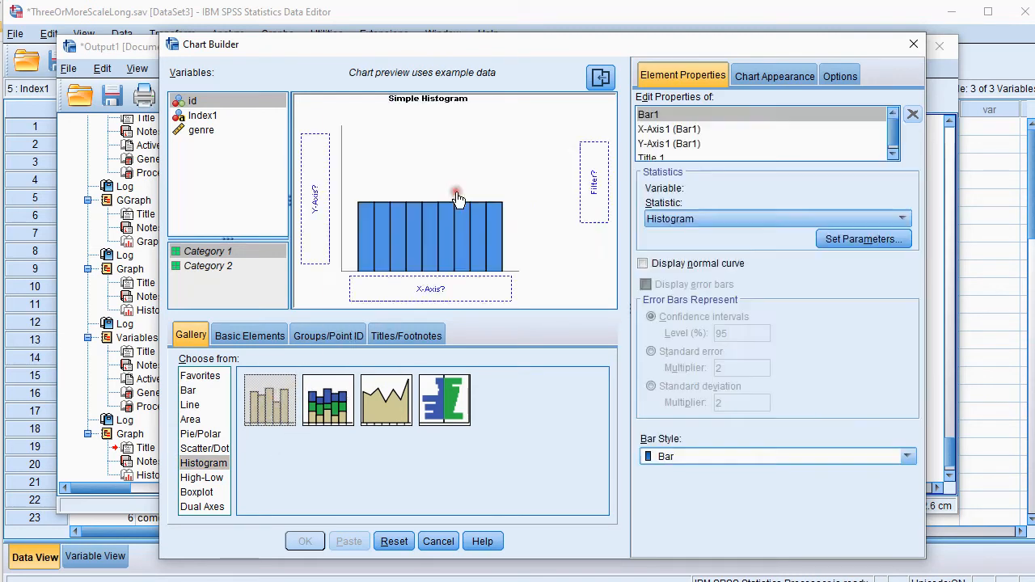
pyautogui.click(200, 130)
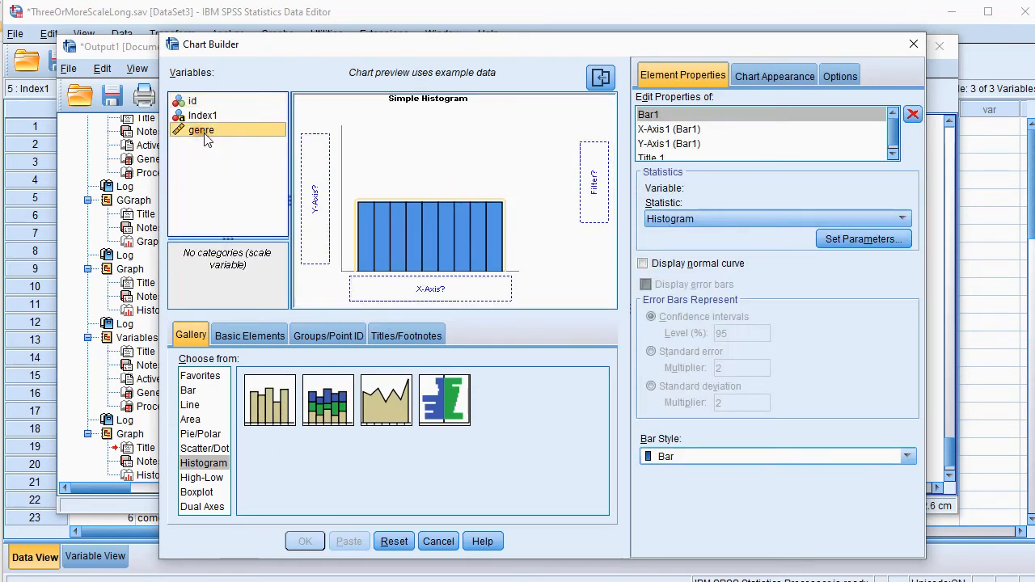
pyautogui.moveTo(201, 130); pyautogui.dragTo(430, 289)
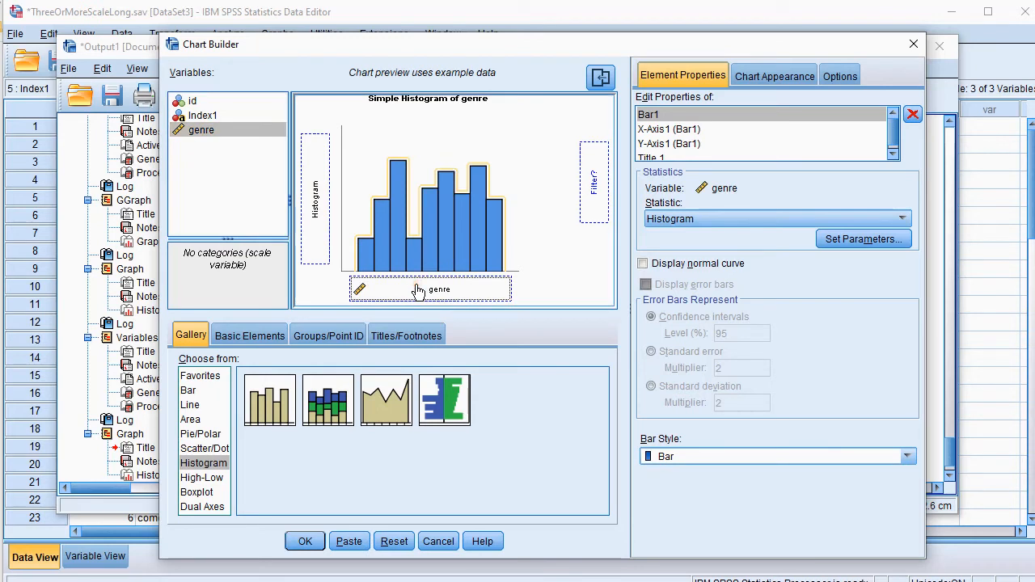
# - Add Index1 as the Rows panel variable and run the chart
pyautogui.click(328, 334)
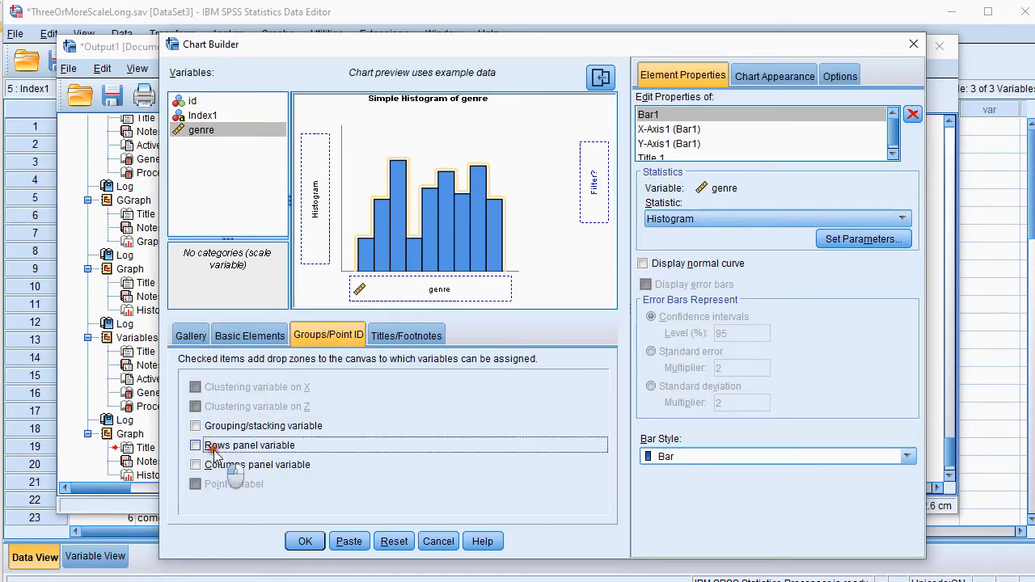
pyautogui.click(195, 445)
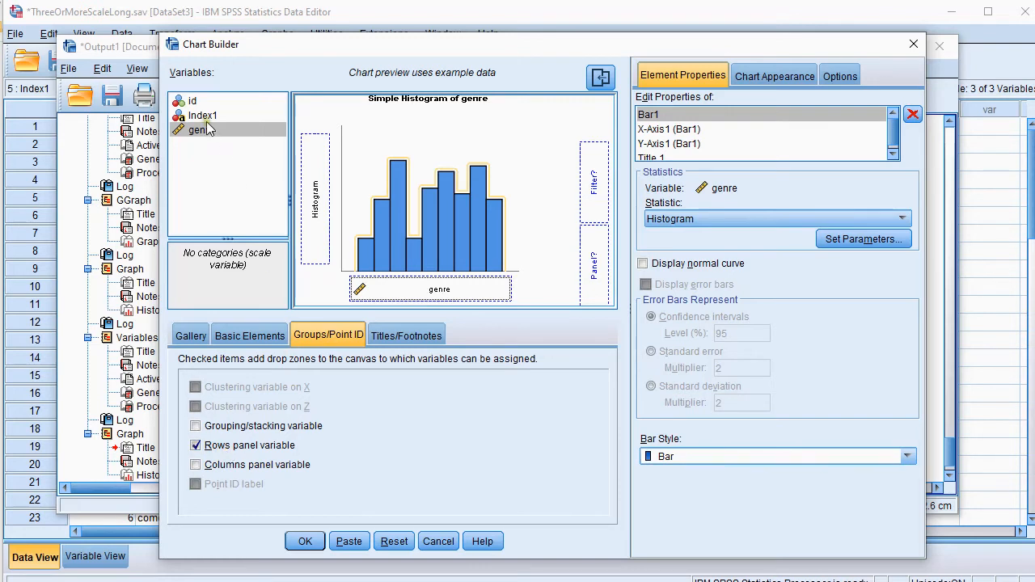
pyautogui.moveTo(202, 115); pyautogui.dragTo(594, 271)
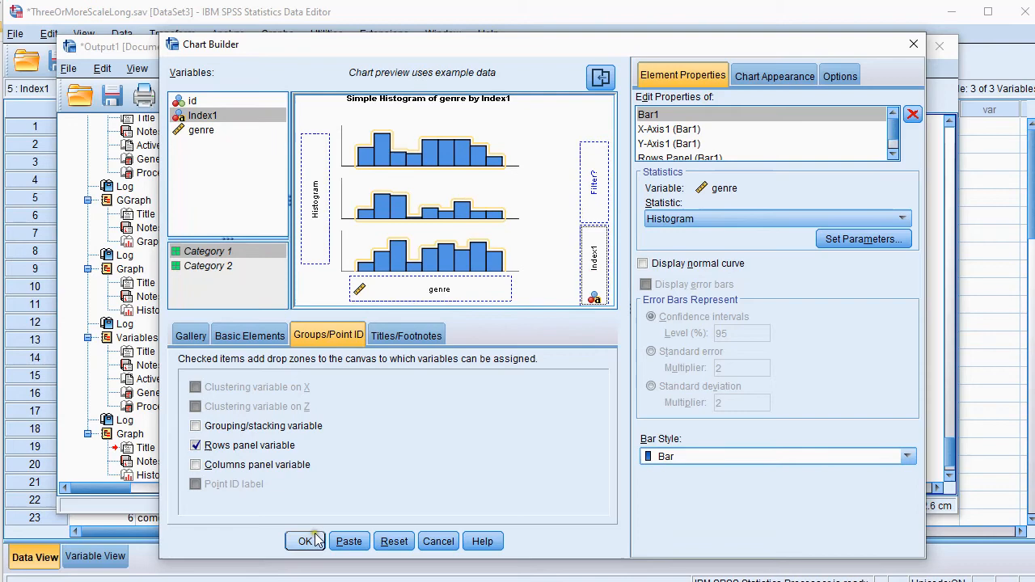
pyautogui.click(303, 541)
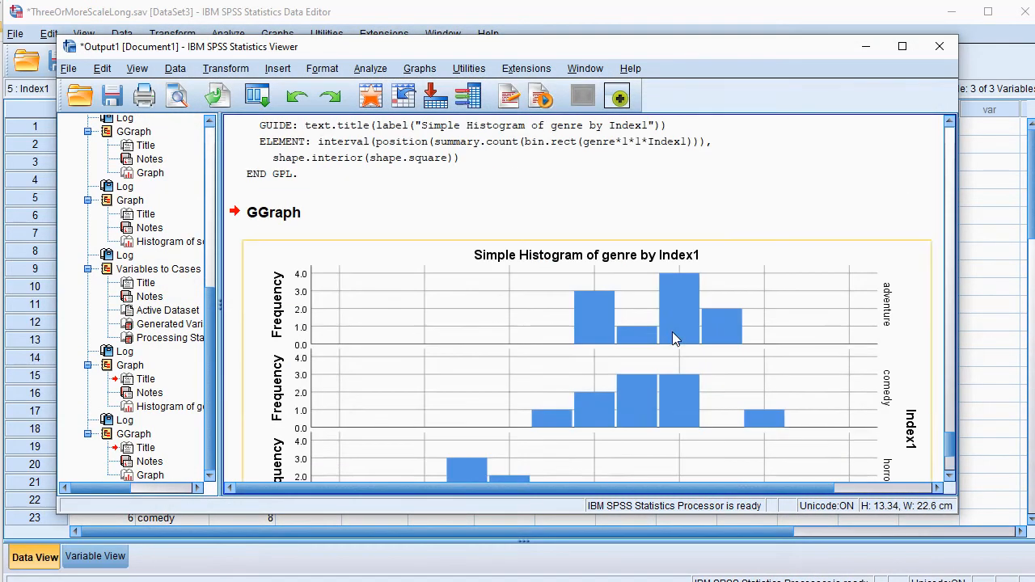
# - Scroll to the panelled histogram and bring it into the Chart Editor
pyautogui.scroll(-3)
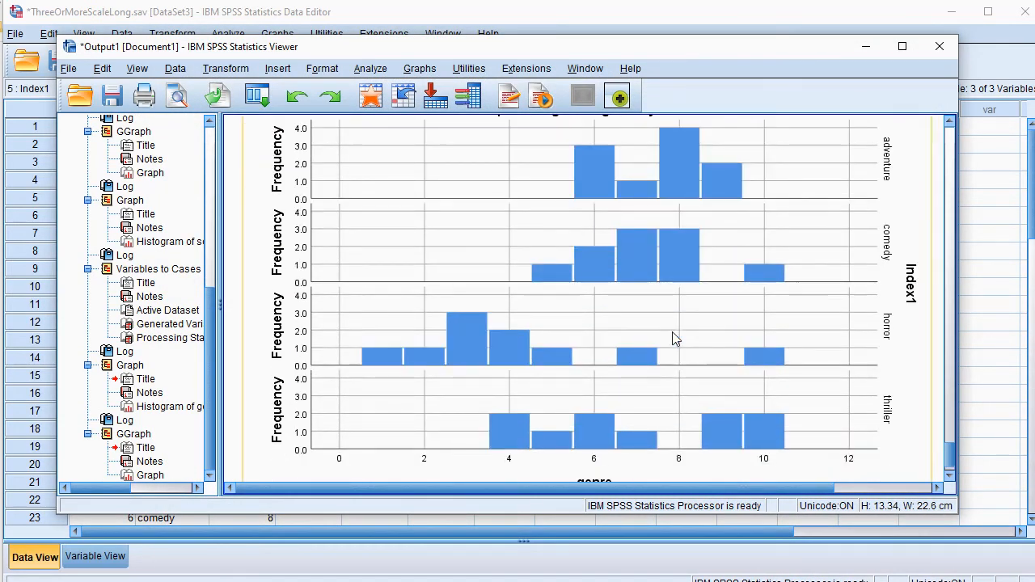
pyautogui.doubleClick(674, 339)
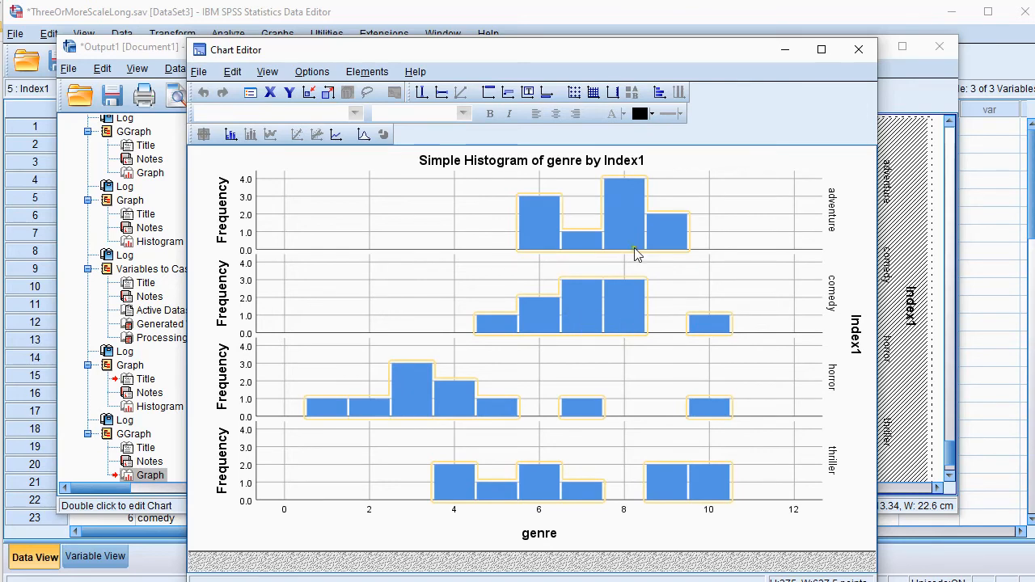
# - Fill the histogram bars with green and close the Chart Editor
pyautogui.click(640, 113)
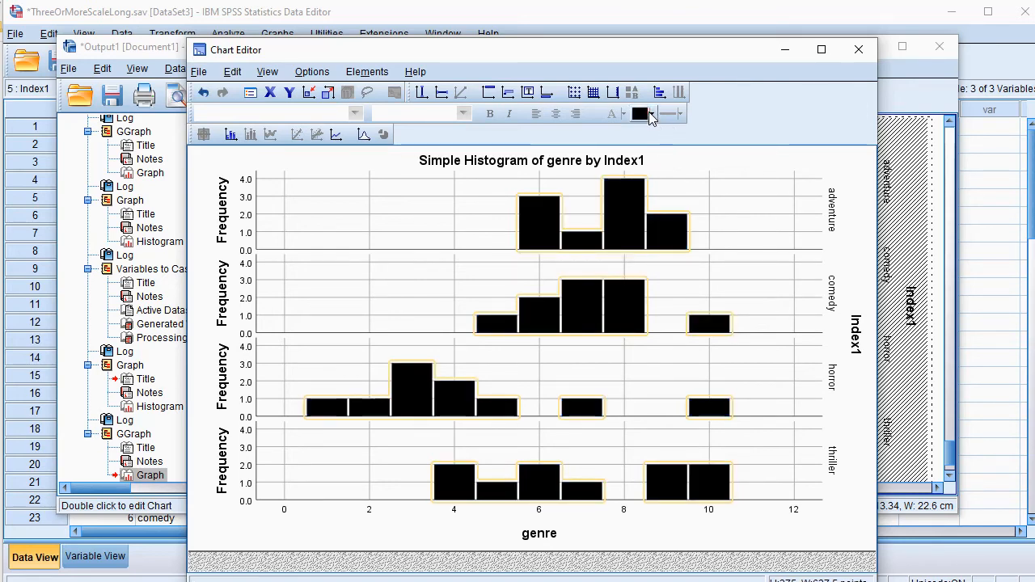
pyautogui.click(653, 113)
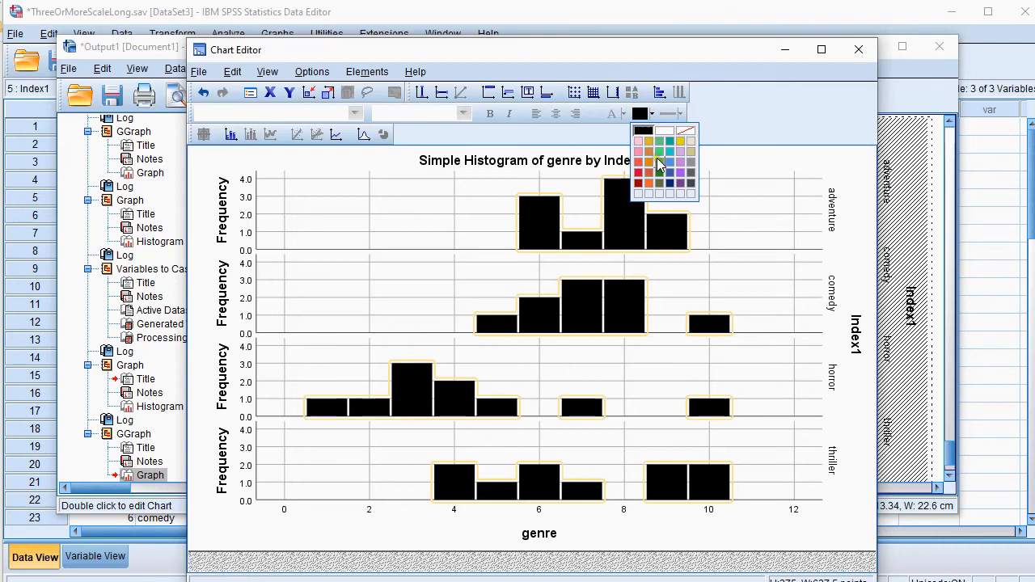
pyautogui.click(649, 153)
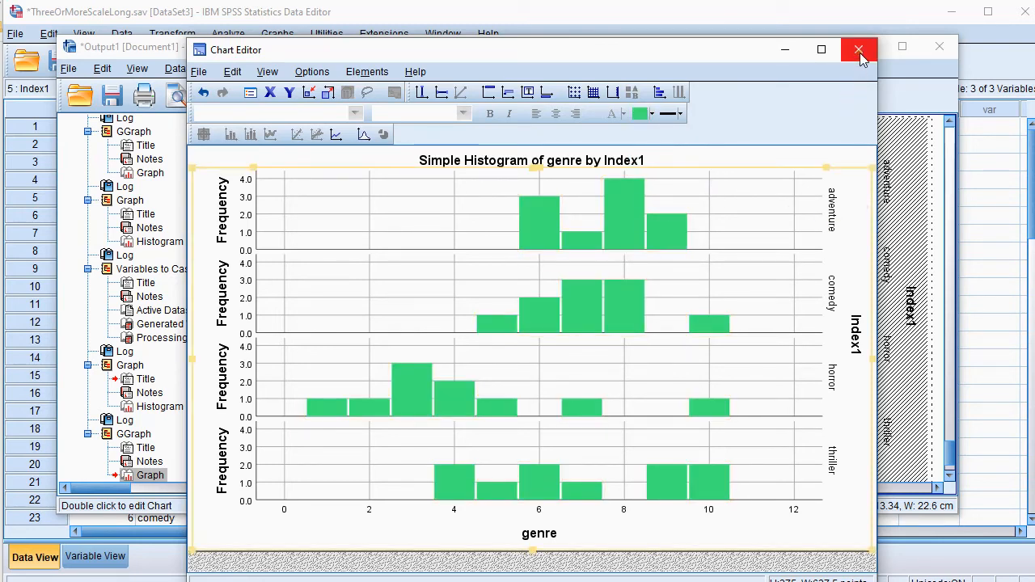
pyautogui.click(855, 49)
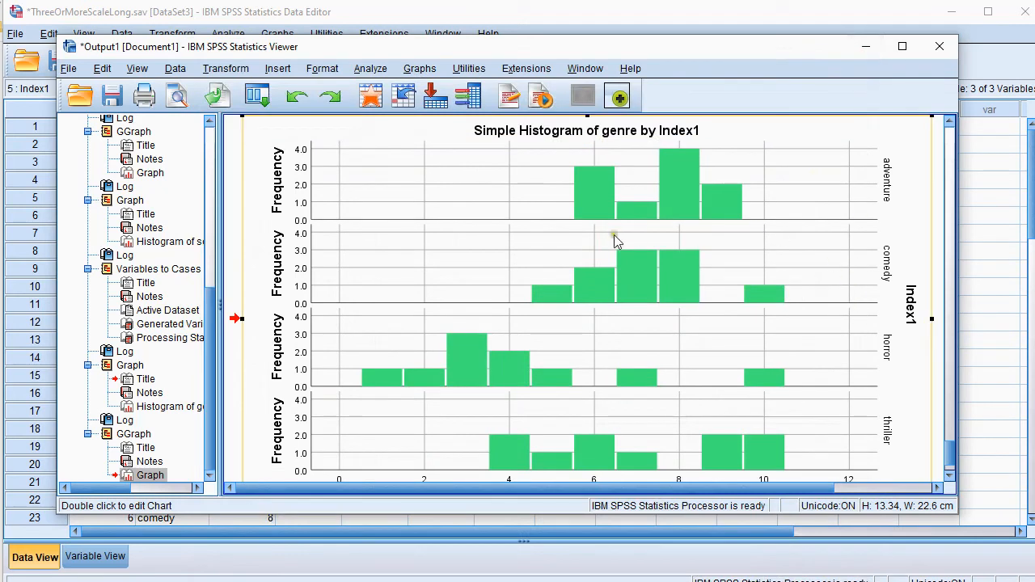
pyautogui.moveTo(632, 303)
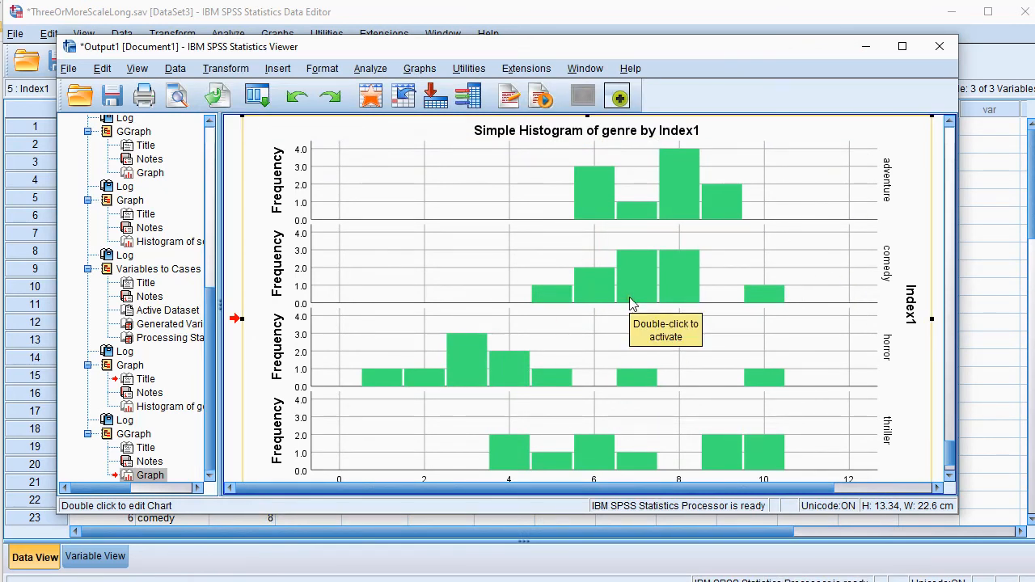
pyautogui.moveTo(414, 379)
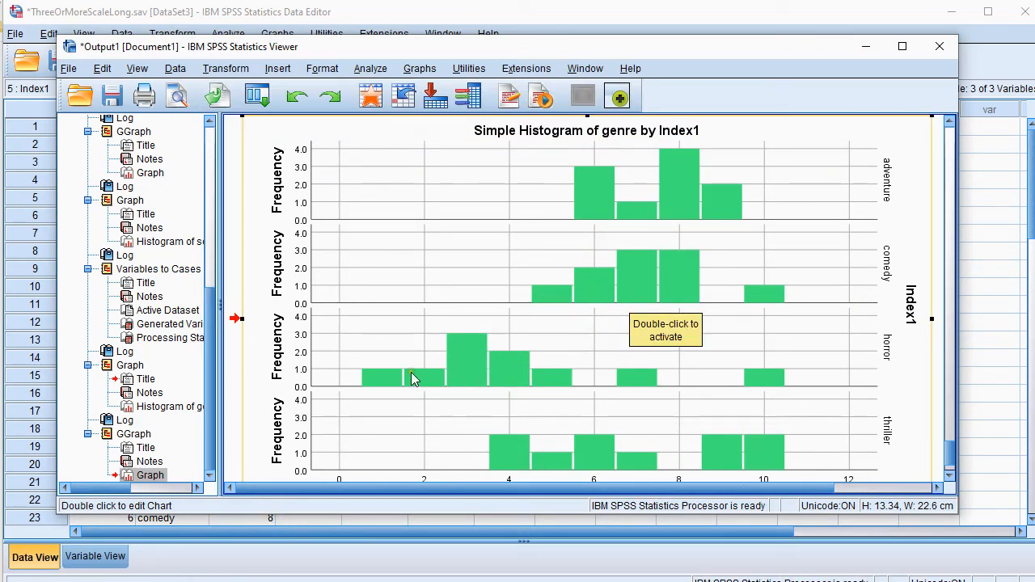
pyautogui.moveTo(733, 384)
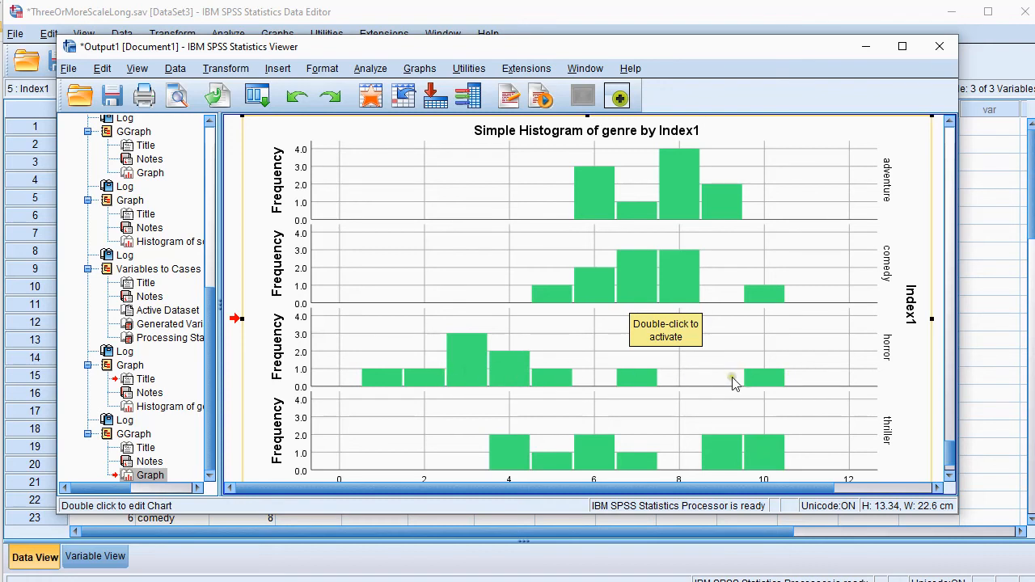
pyautogui.moveTo(748, 281)
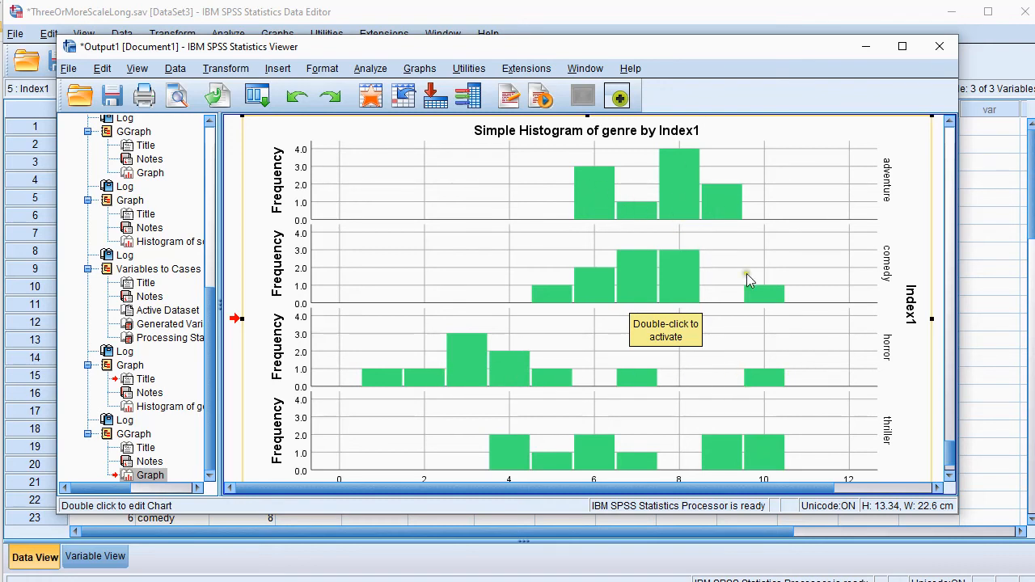
pyautogui.moveTo(775, 315)
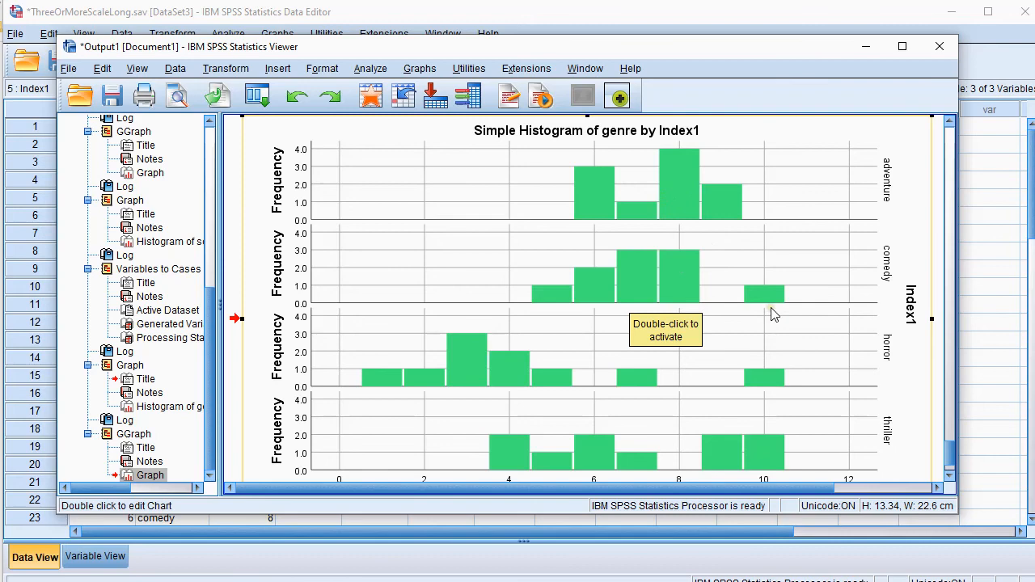